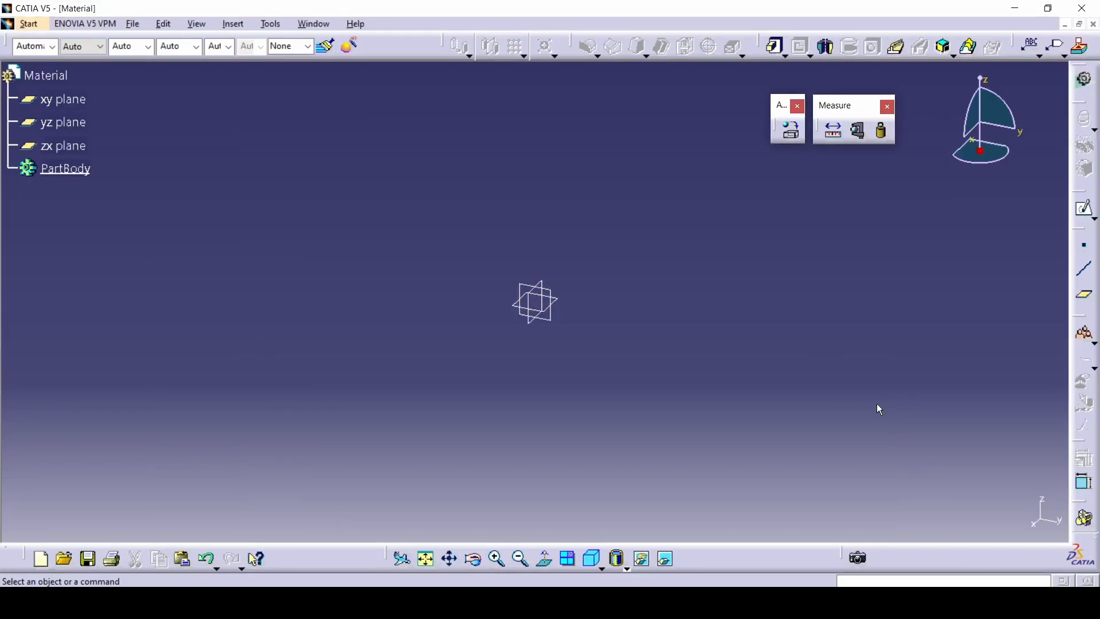
mouse_move(901, 343)
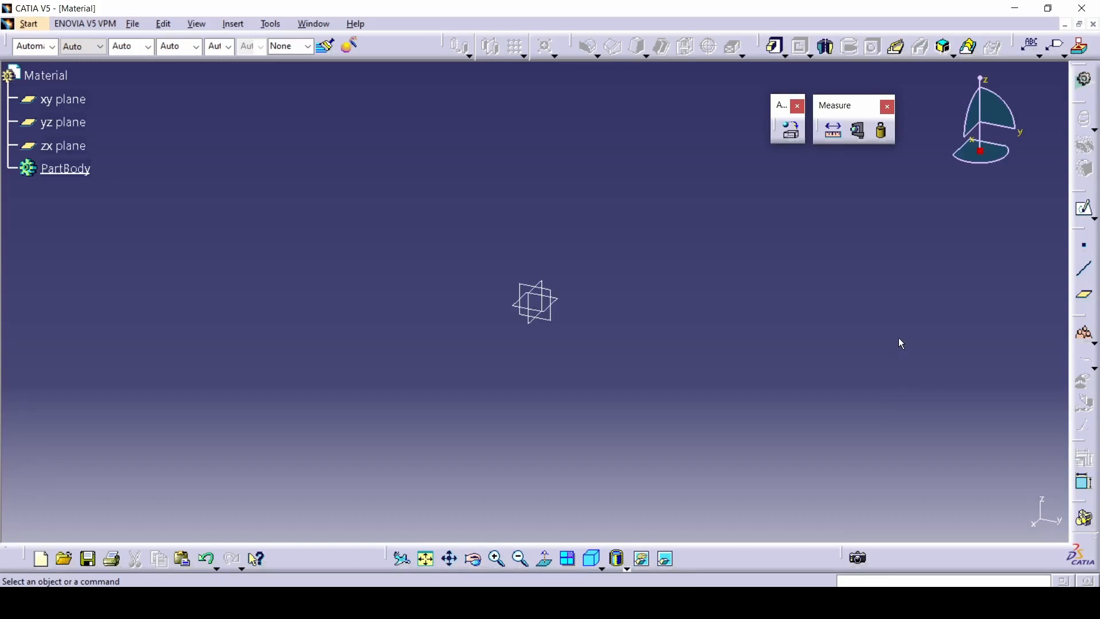
mouse_move(791, 390)
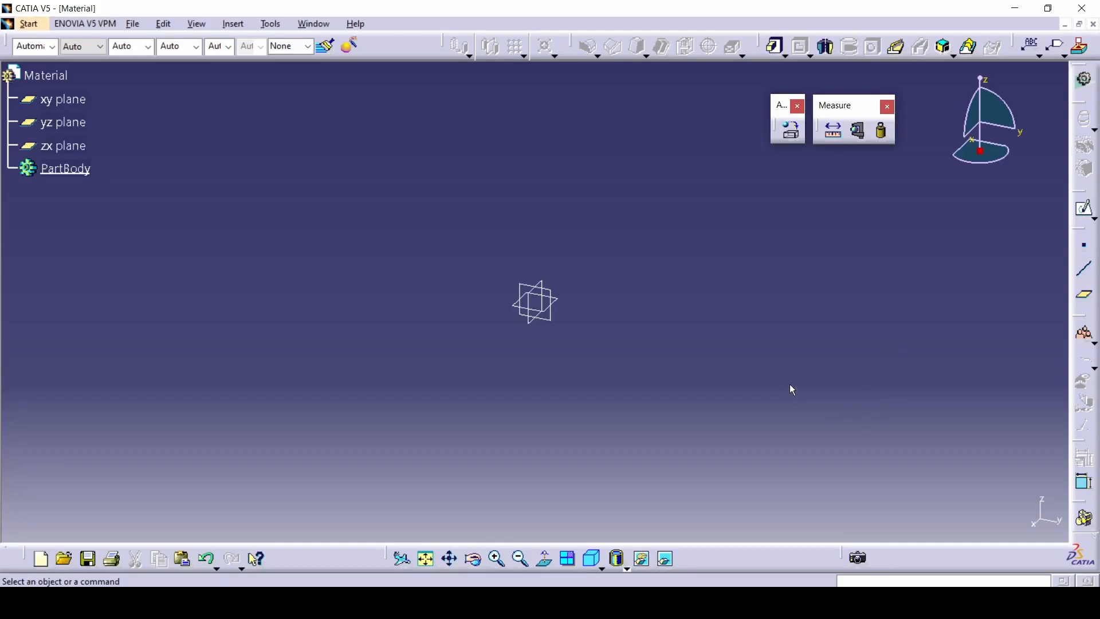
mouse_move(830, 390)
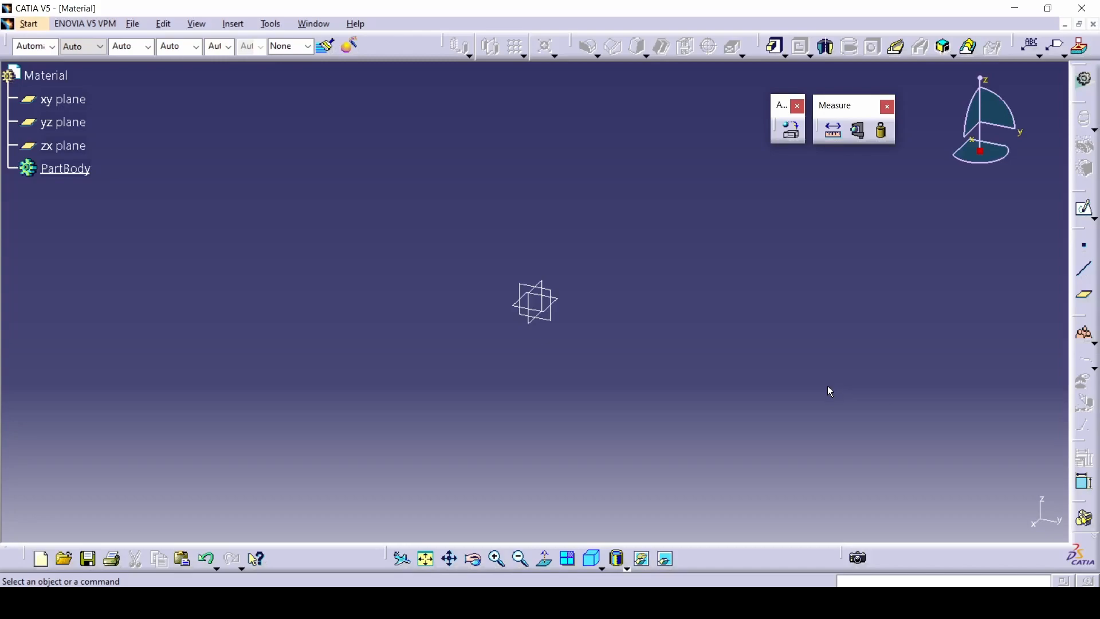
mouse_move(796, 367)
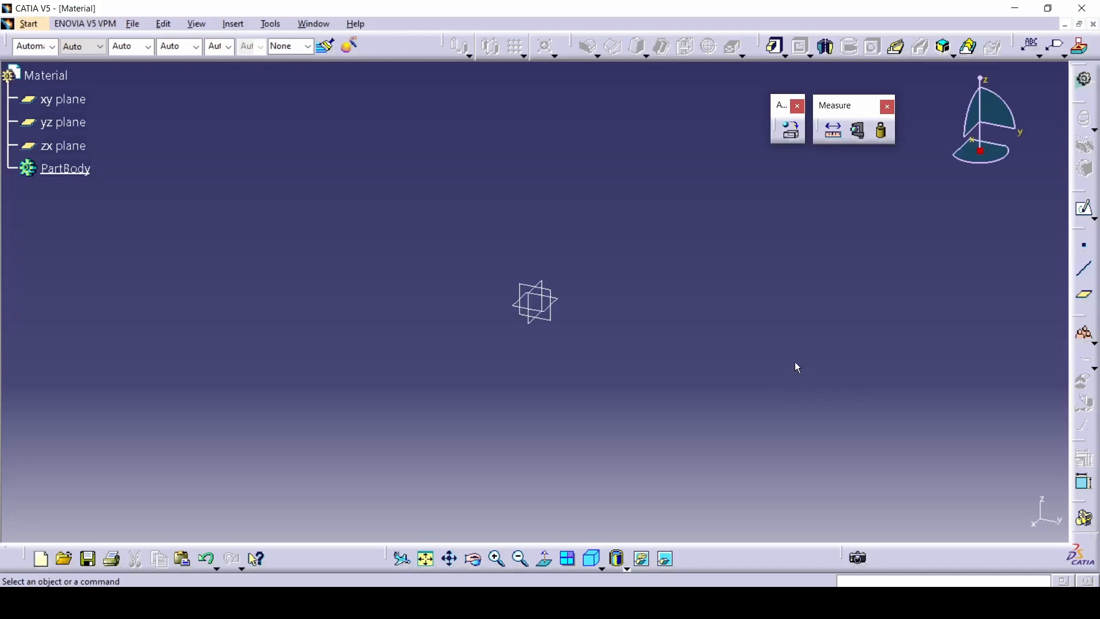
mouse_move(794, 358)
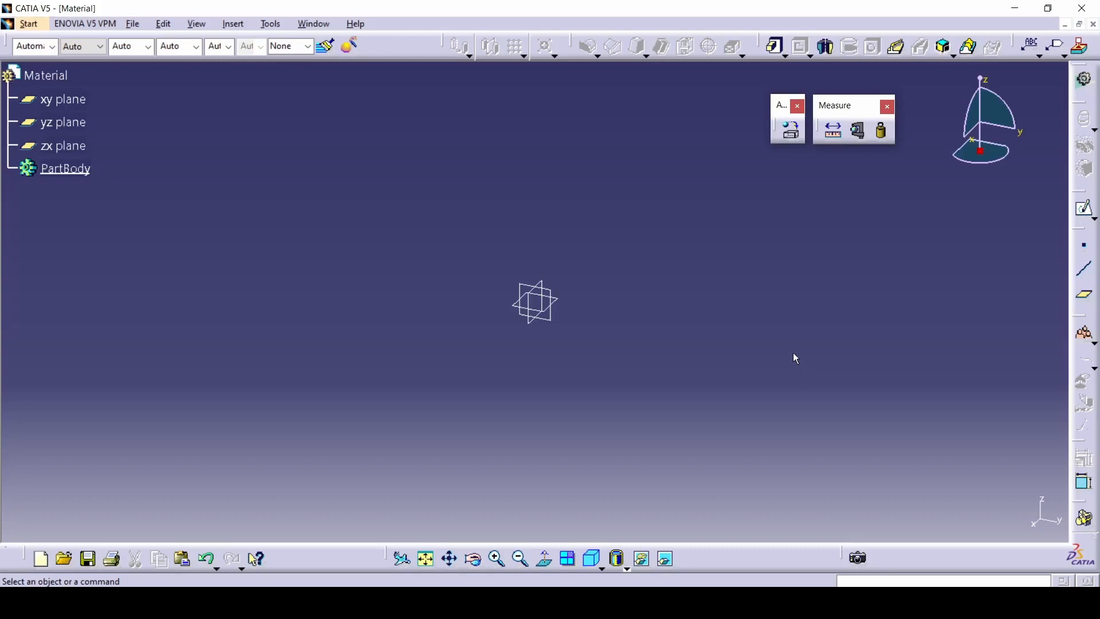
mouse_move(781, 110)
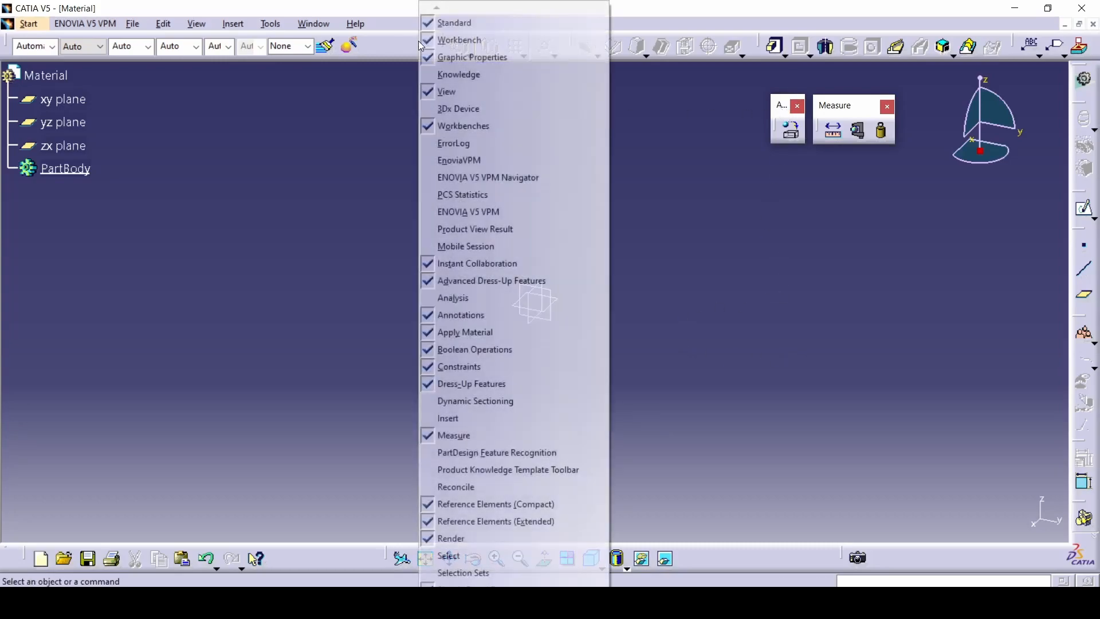
mouse_move(472, 57)
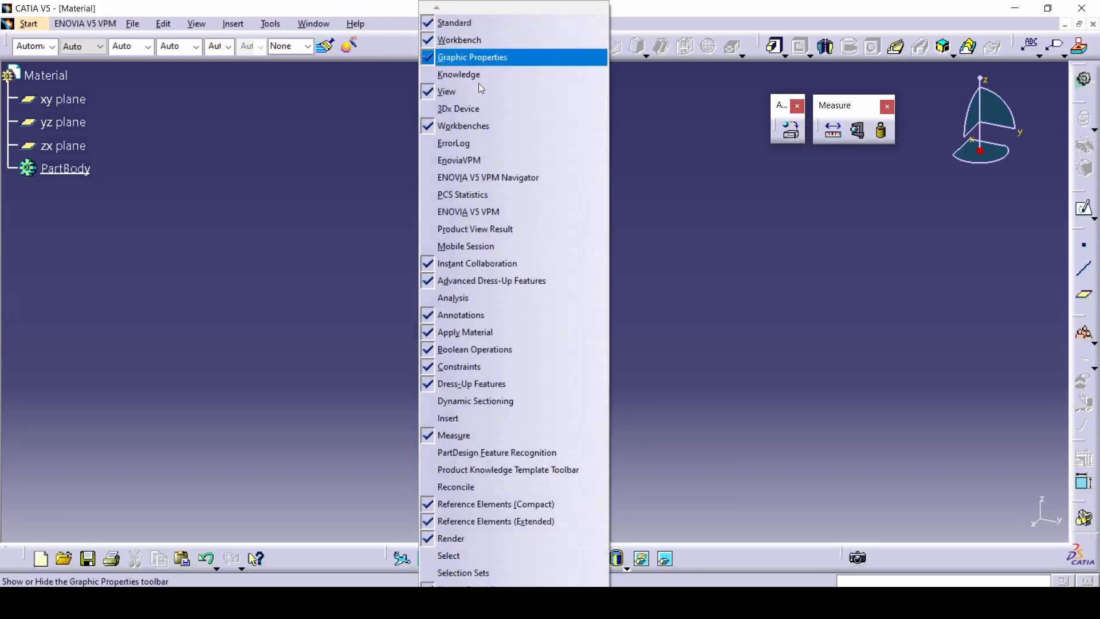
mouse_move(496, 452)
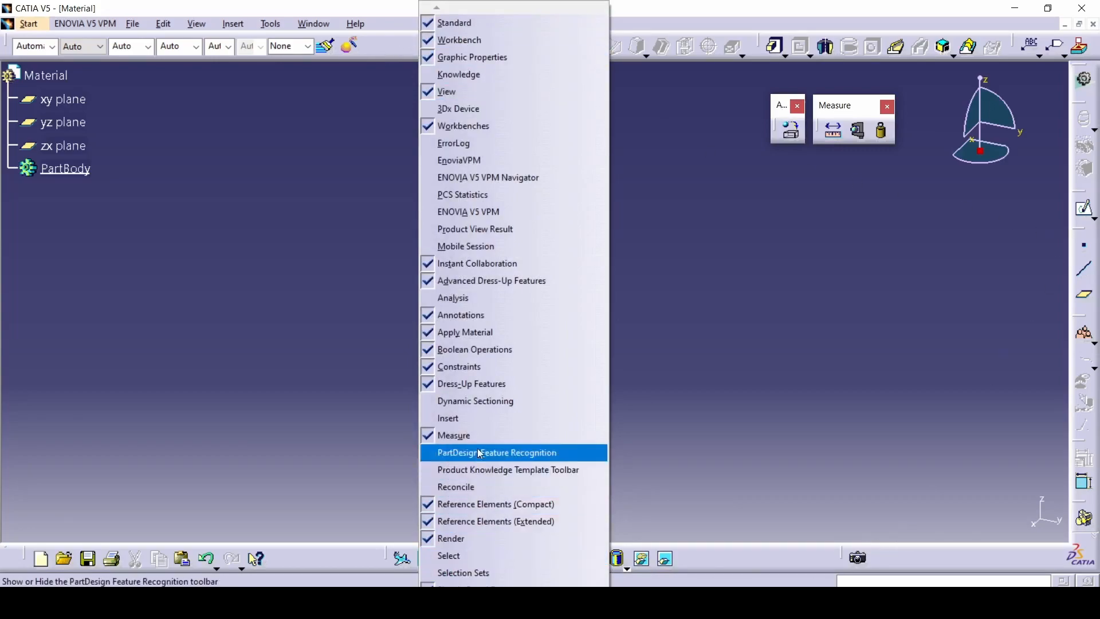
mouse_move(465, 332)
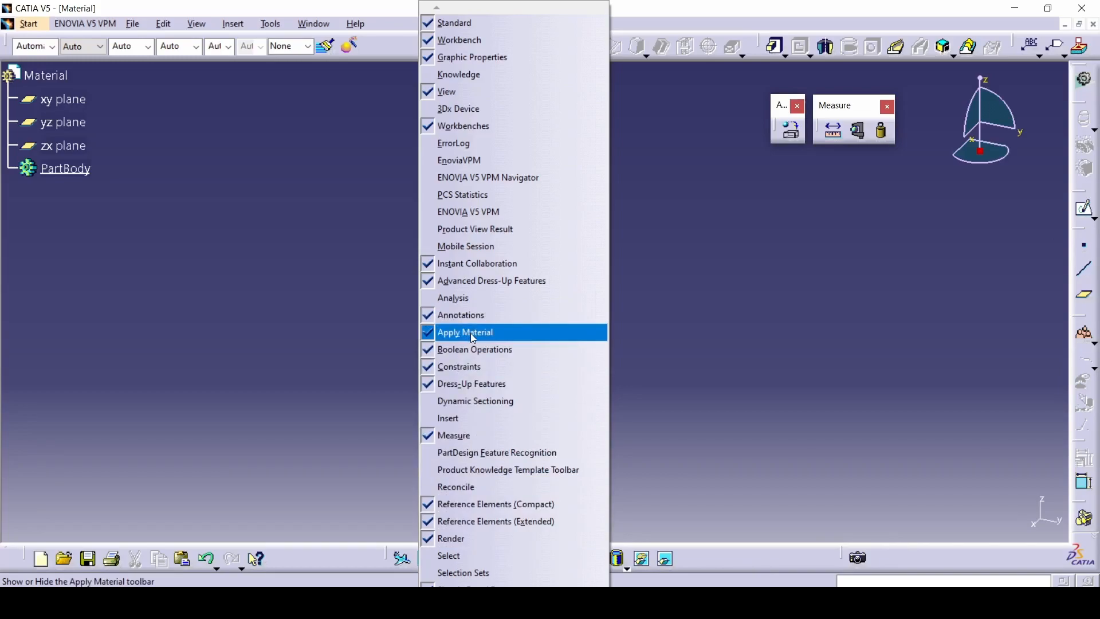
Browse the toolbar list and the material library without applying any material
click(464, 332)
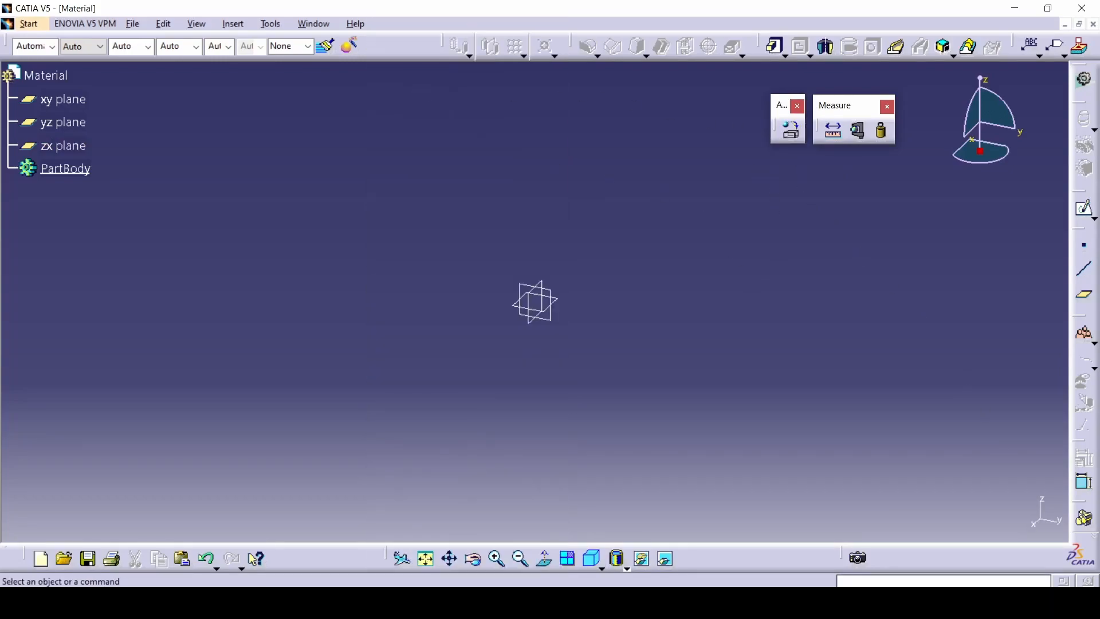
mouse_move(472, 73)
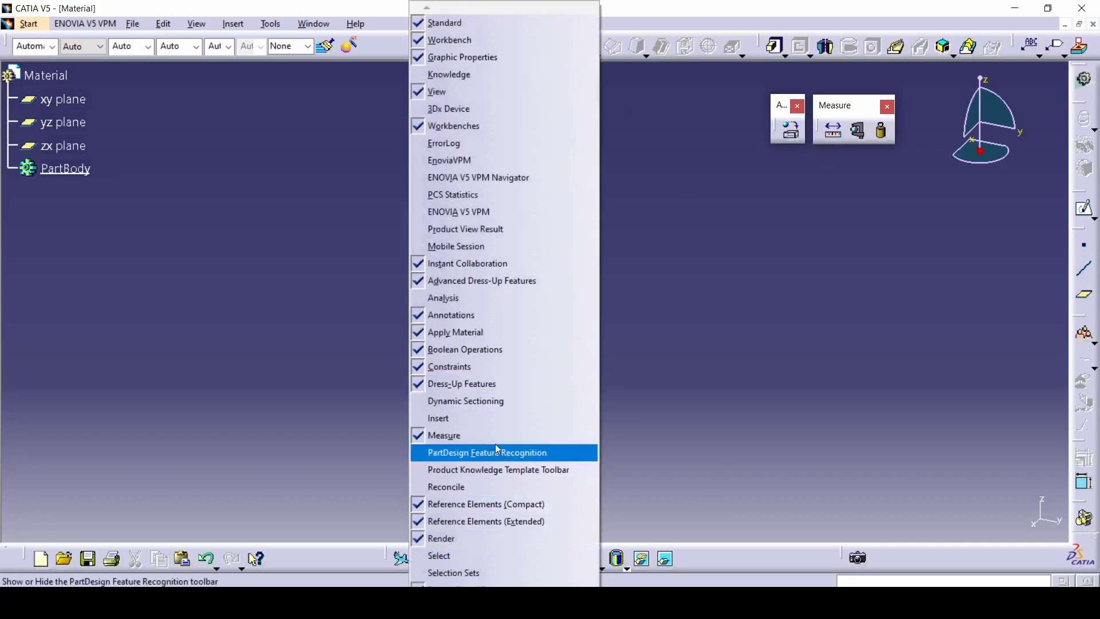
click(486, 452)
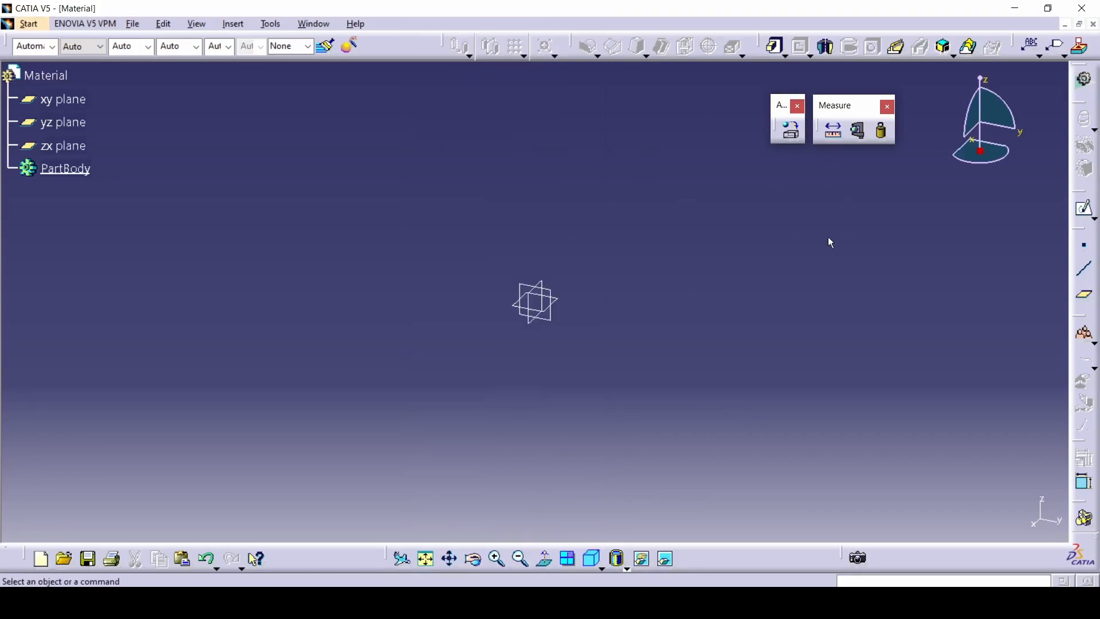
mouse_move(766, 172)
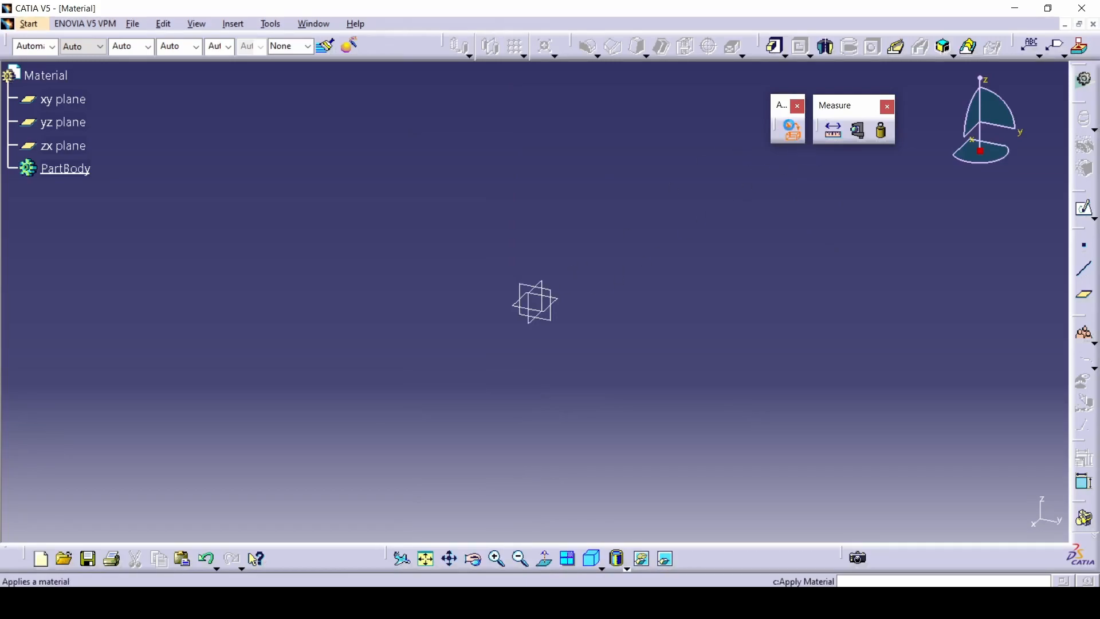
click(790, 129)
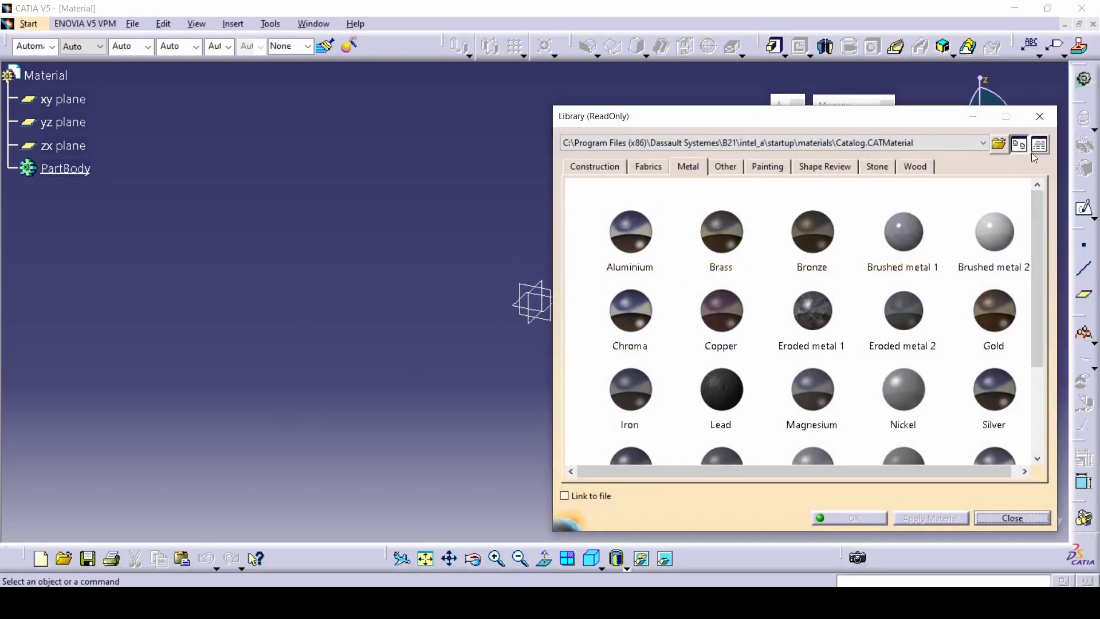
mouse_move(607, 123)
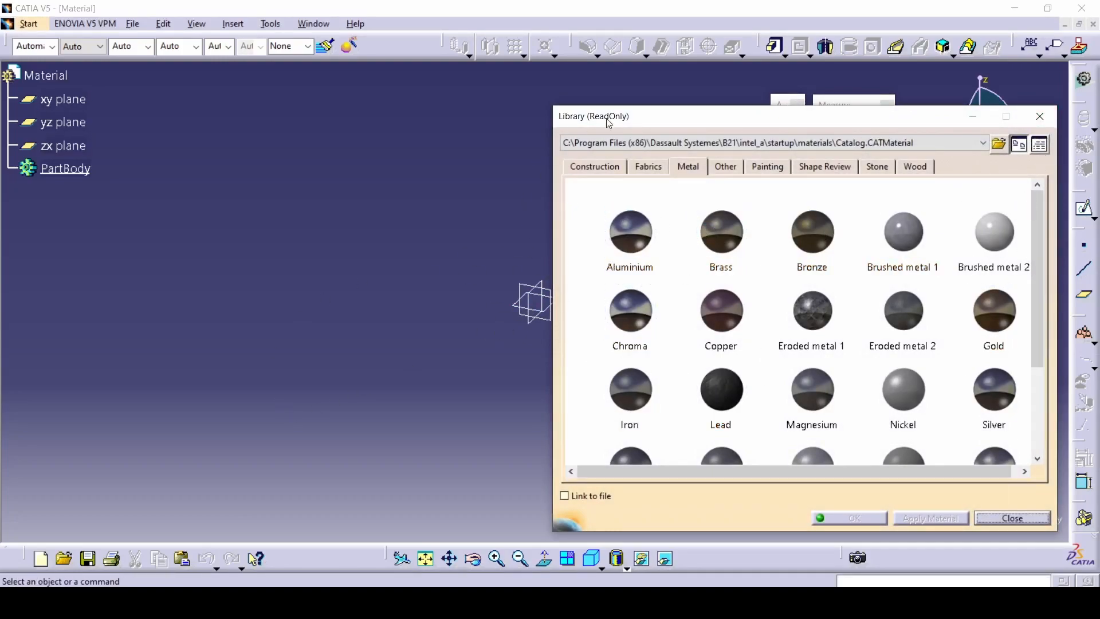
click(1010, 518)
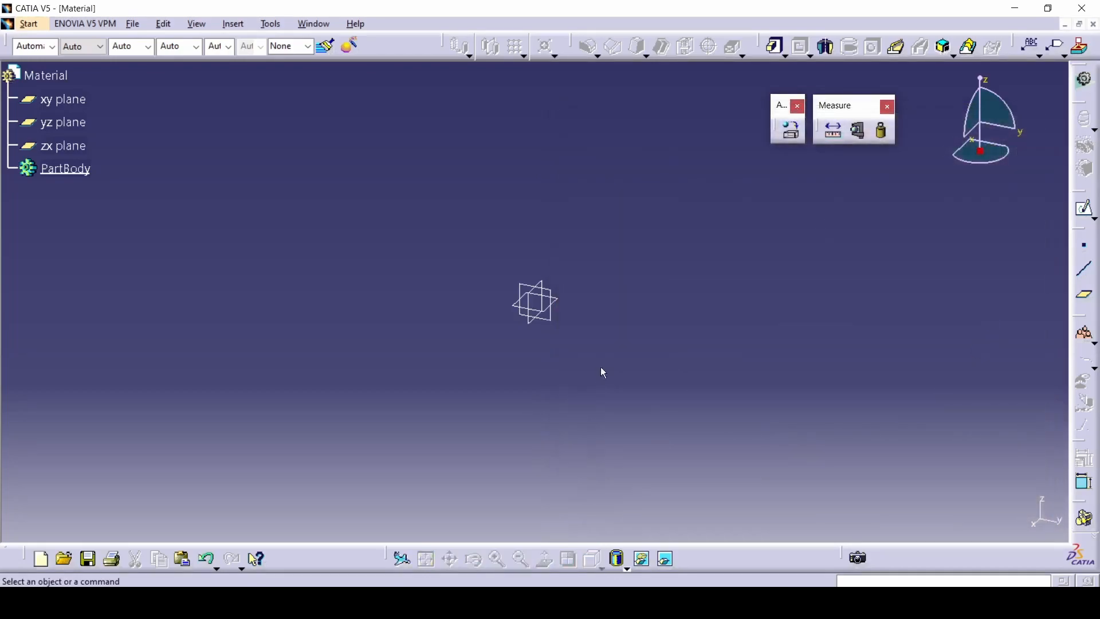
Sketch a D10 half-circle profile with an axis and revolve it 360° into a sphere
click(63, 99)
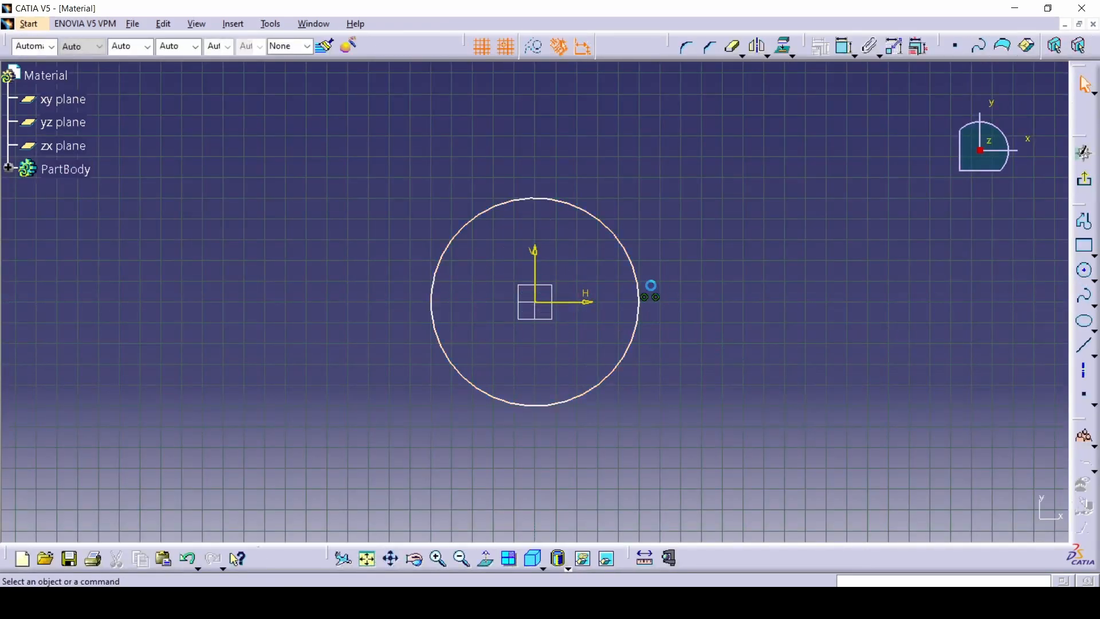
click(649, 296)
text(d)
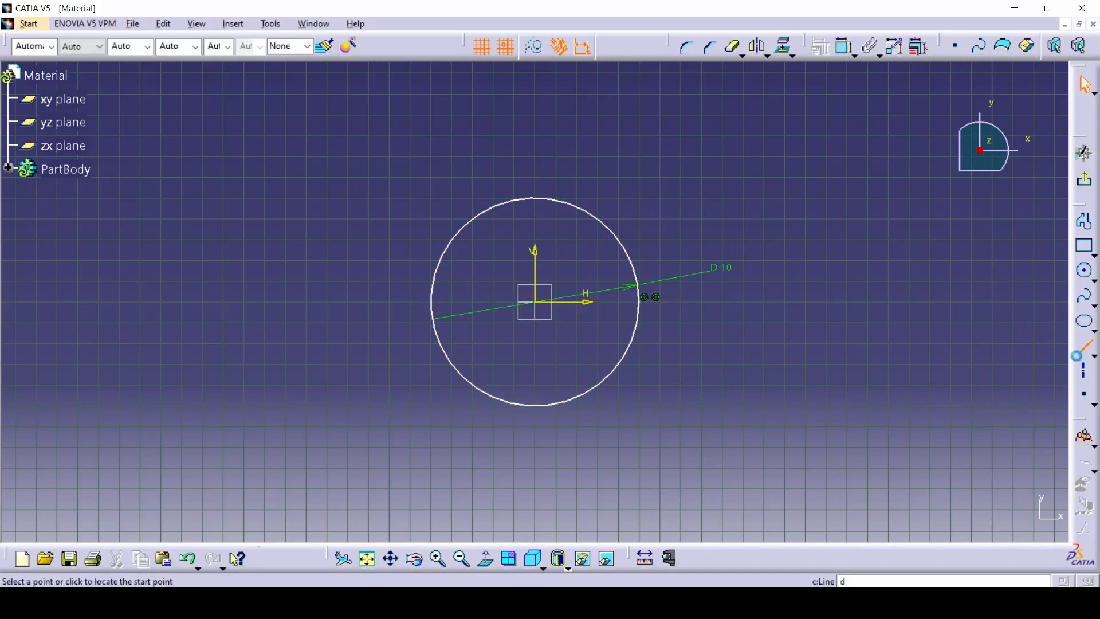
click(490, 301)
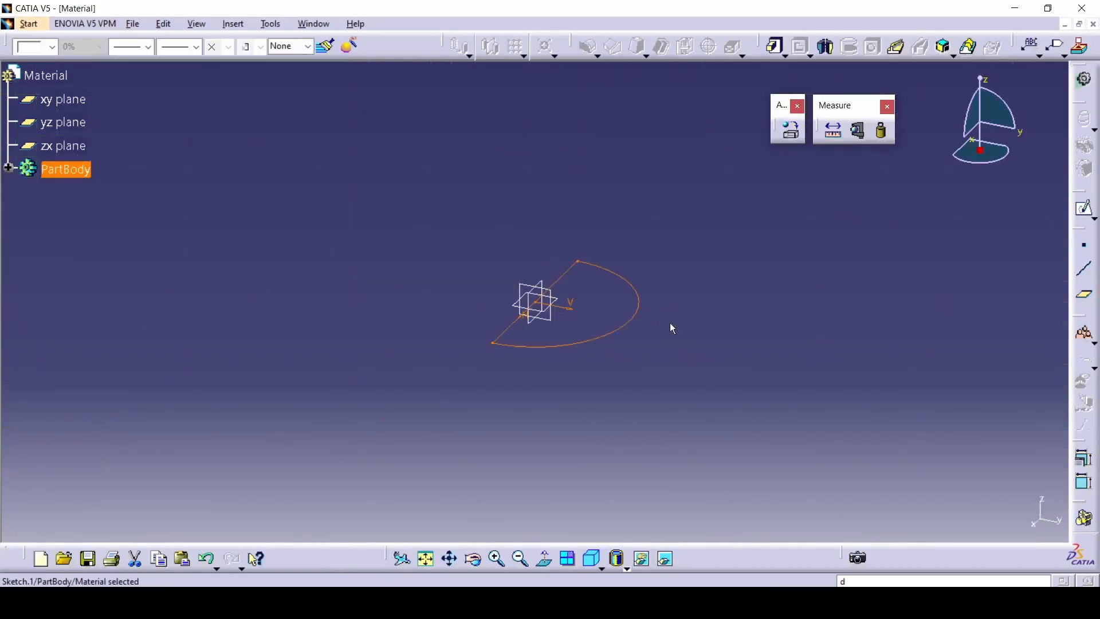
click(825, 46)
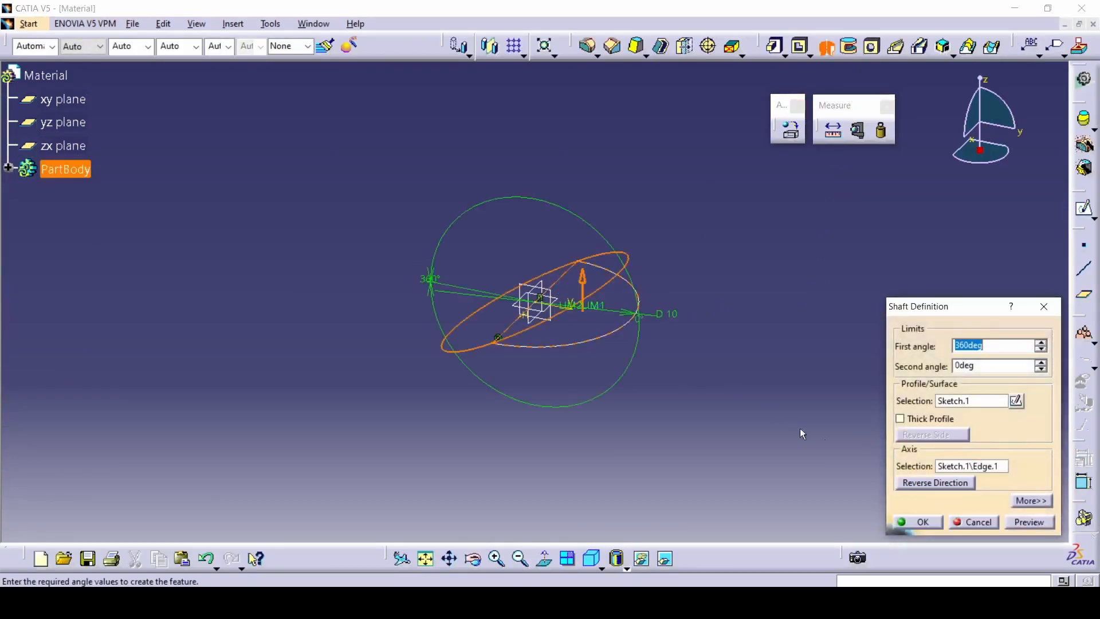
click(920, 521)
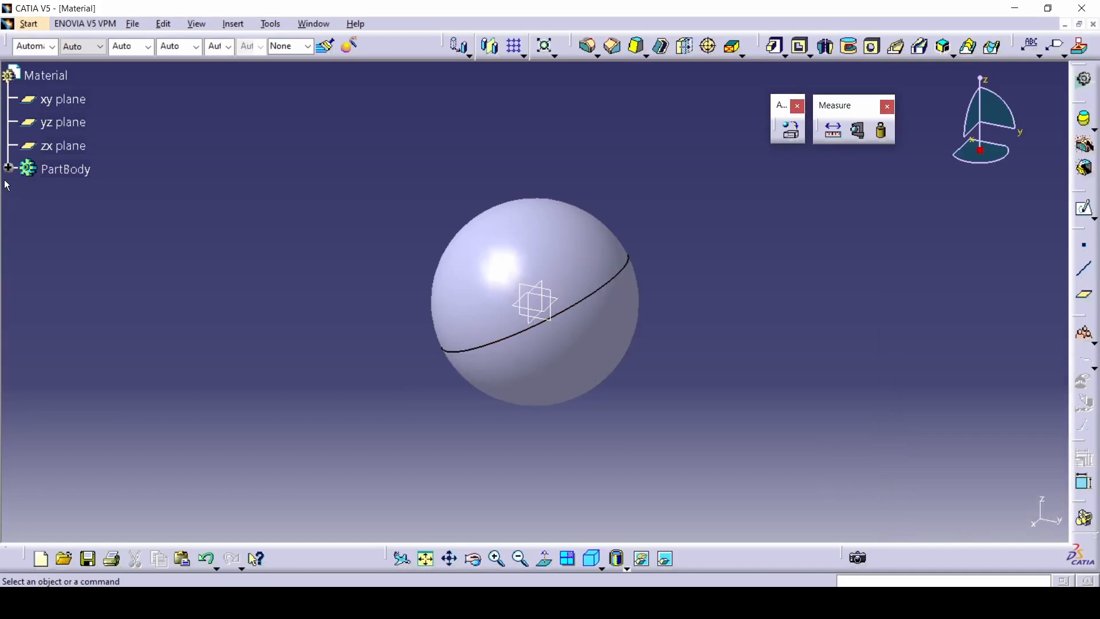
Expand PartBody in the tree and select the Shaft.1 feature
click(10, 169)
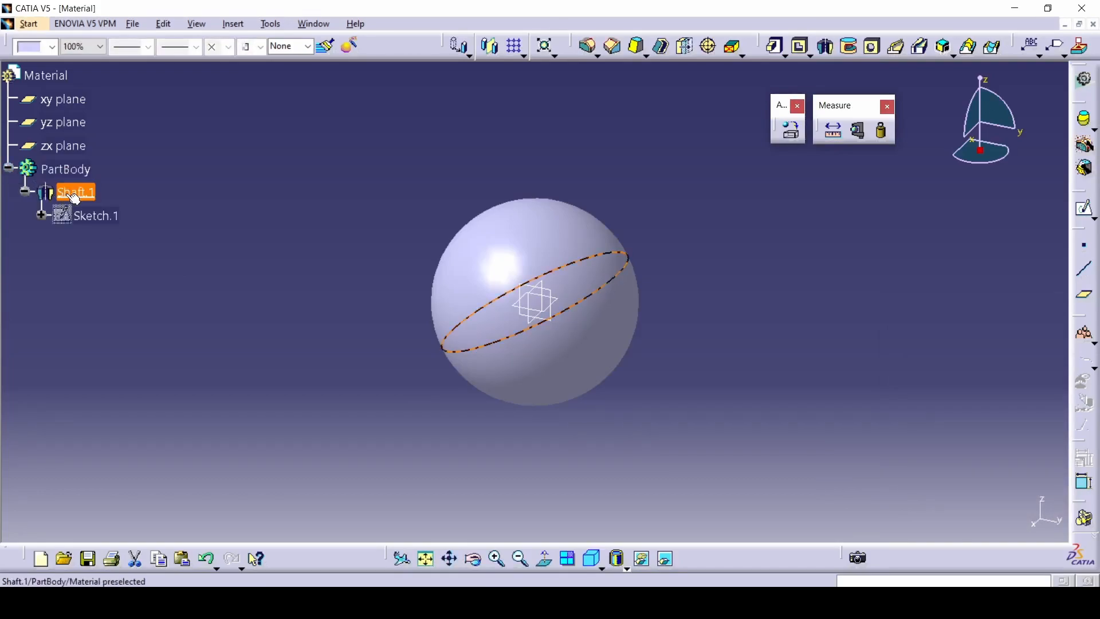
click(75, 192)
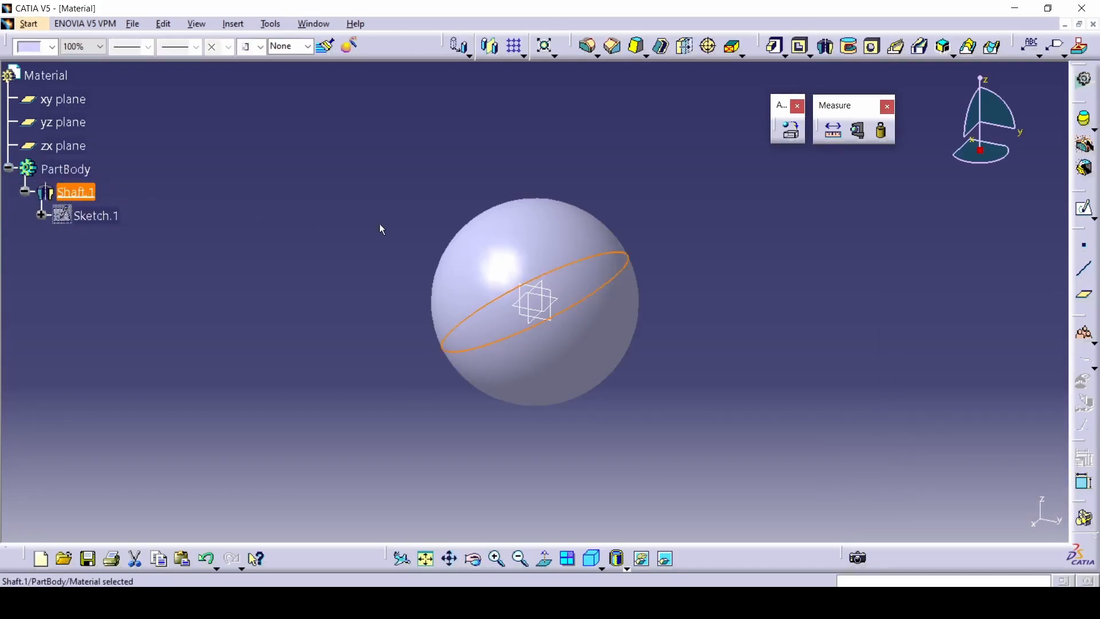
mouse_move(500, 271)
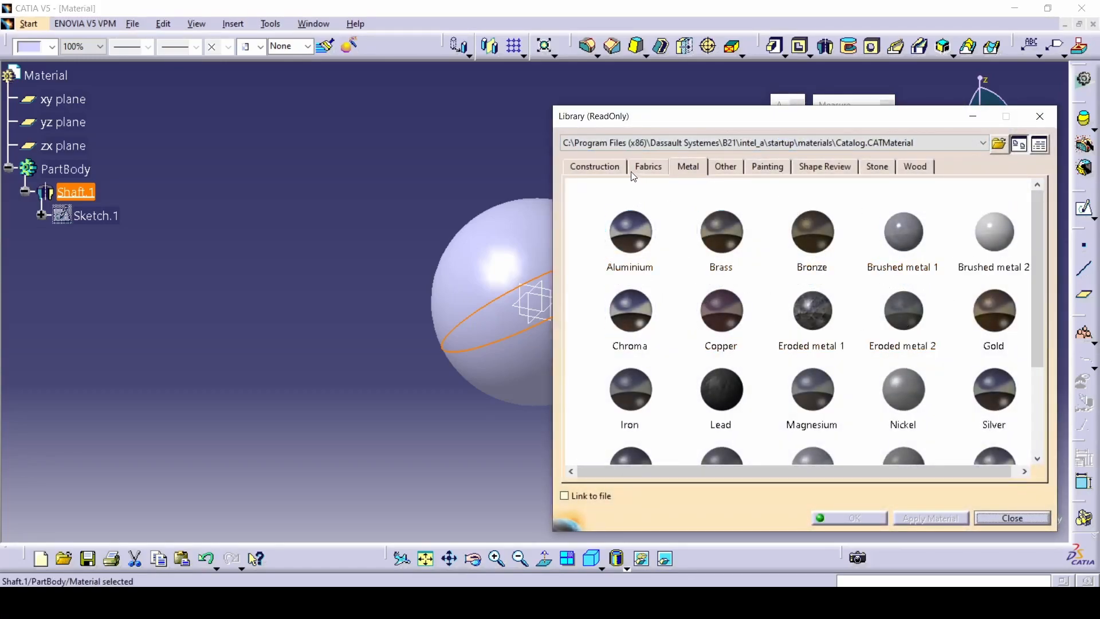
mouse_move(725, 167)
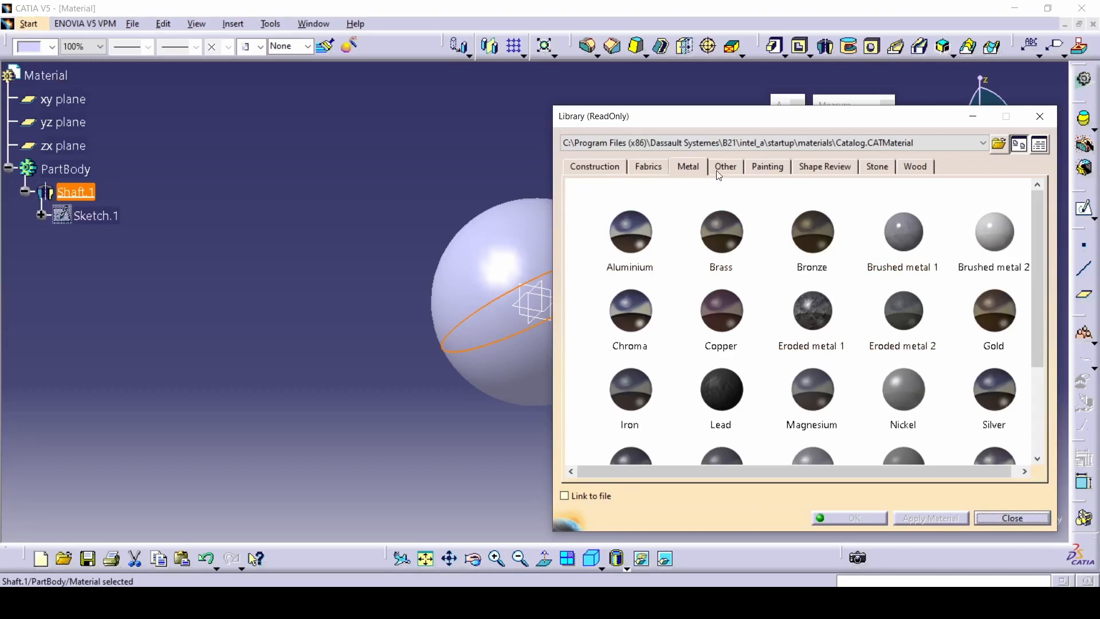
mouse_move(887, 181)
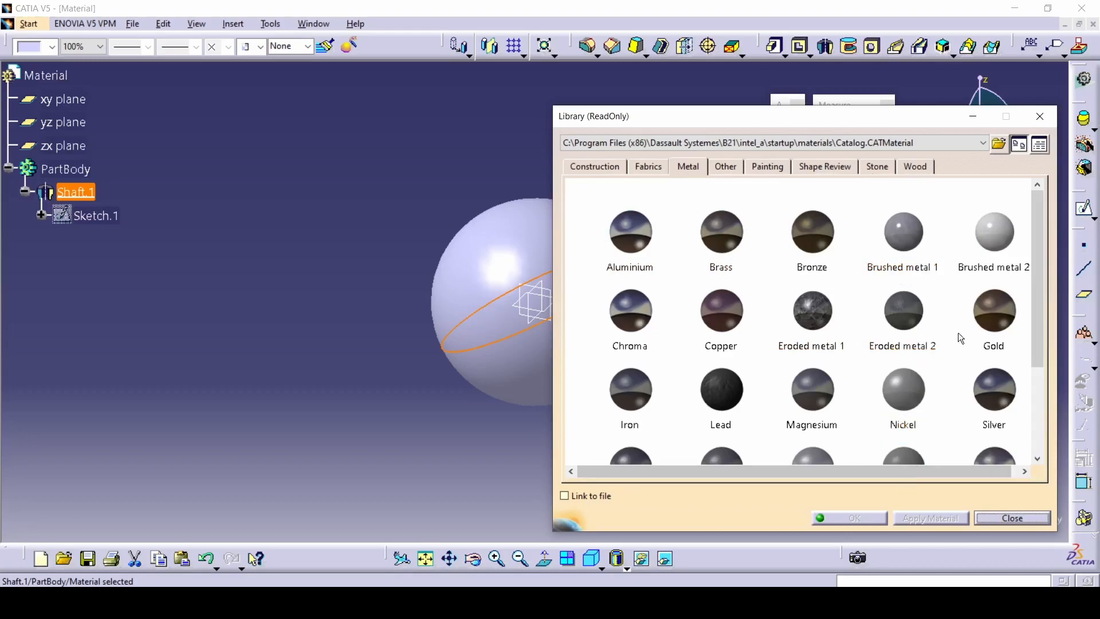
Apply the Gold material to the part, then reselect Shaft.1 and clear the selection
click(993, 310)
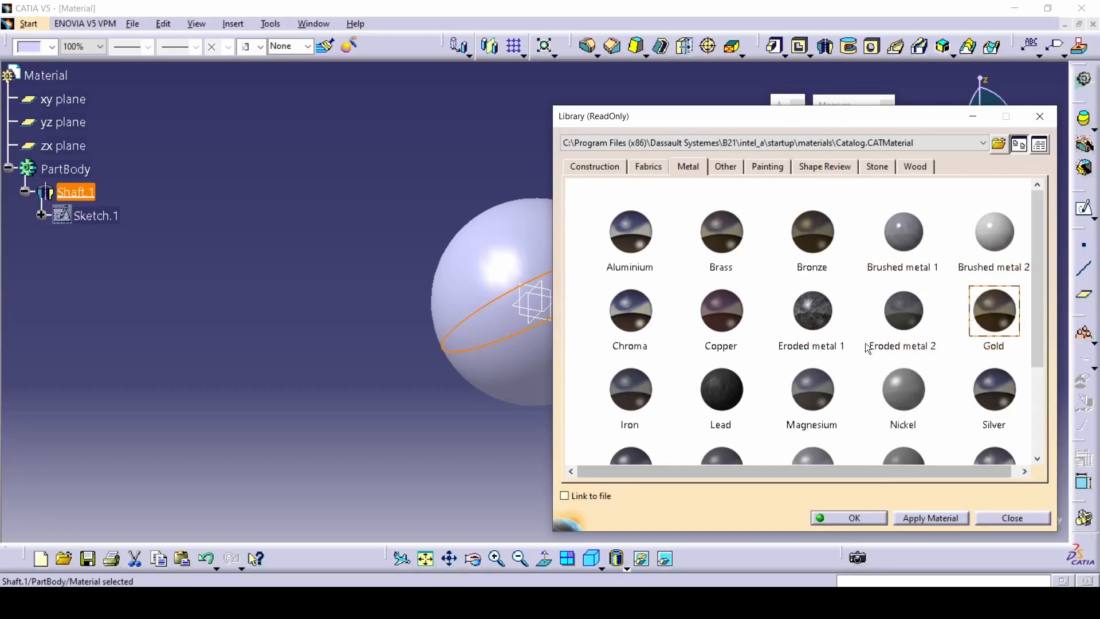
mouse_move(1002, 362)
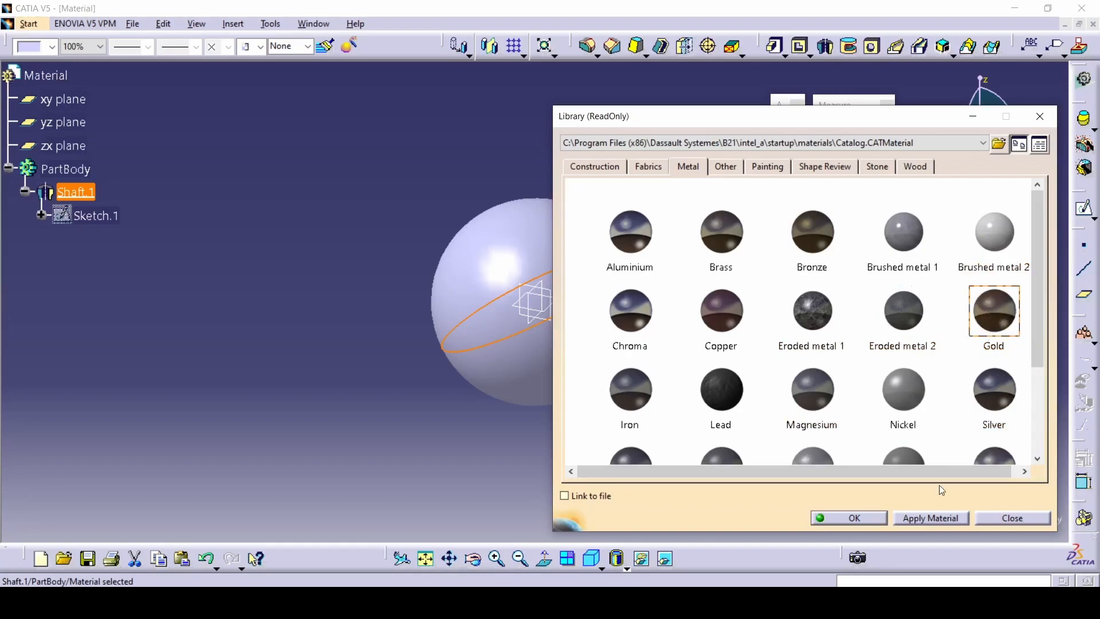
click(931, 517)
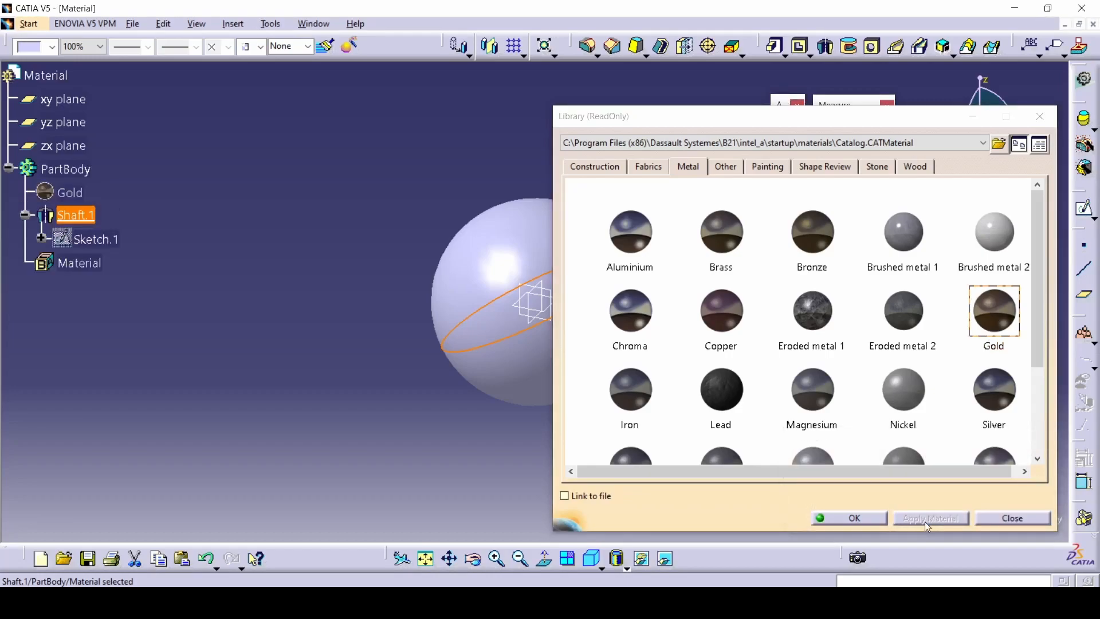
mouse_move(874, 529)
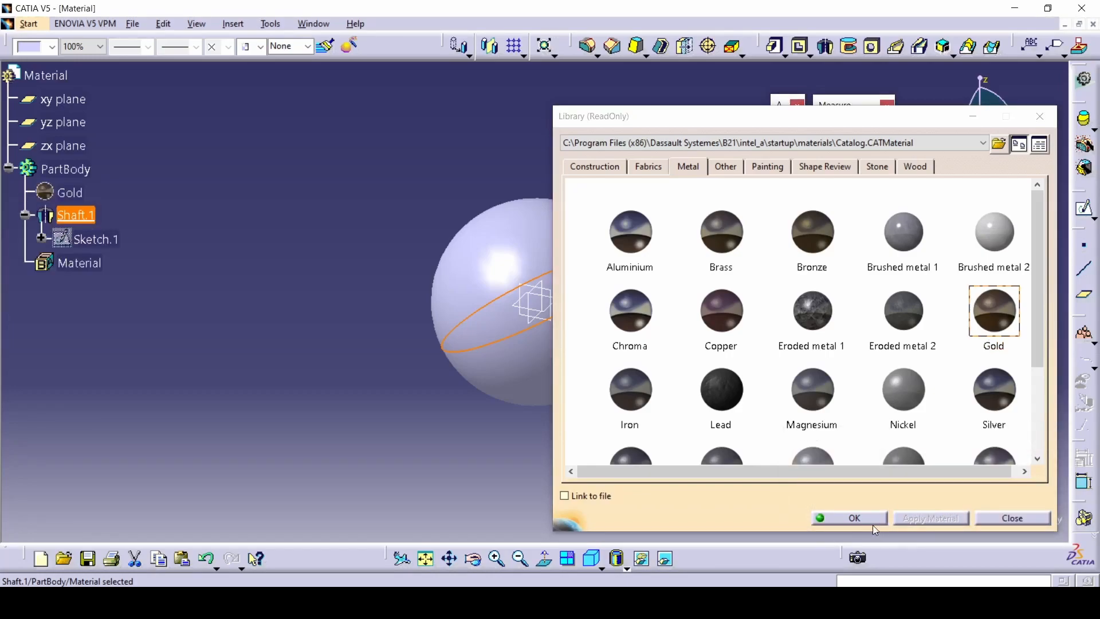
click(853, 518)
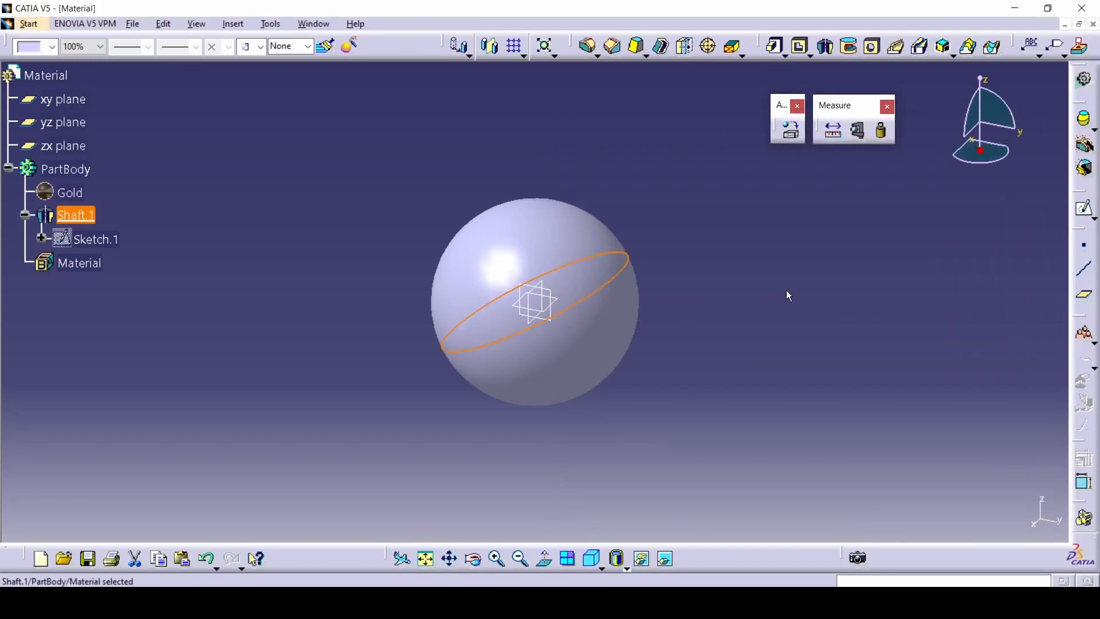
click(129, 195)
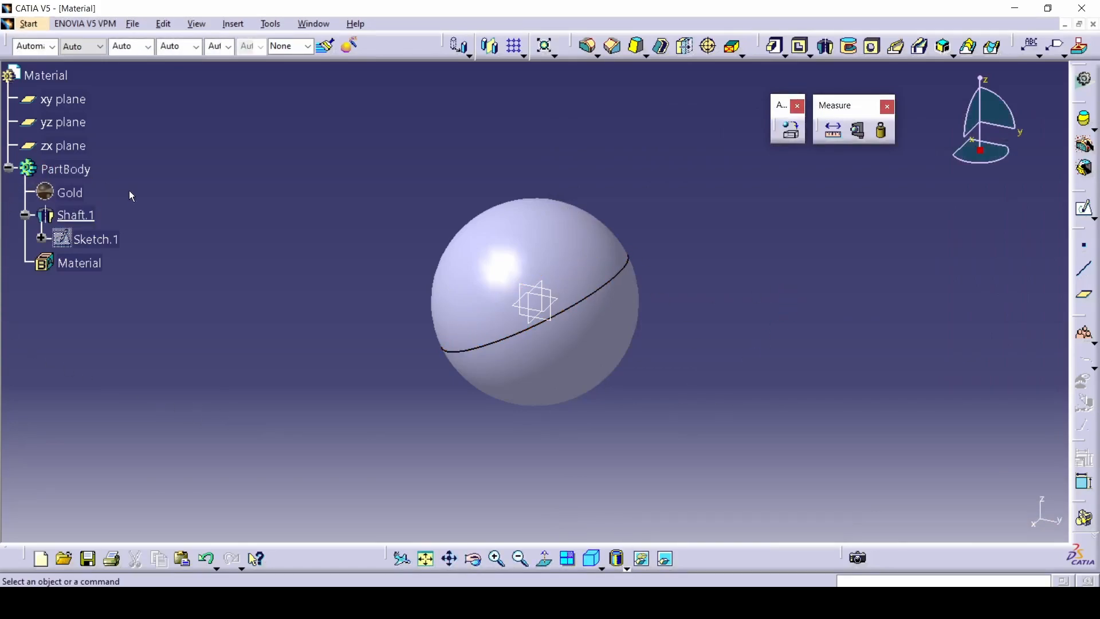
Detach the View toolbar so it floats over the model area
click(69, 193)
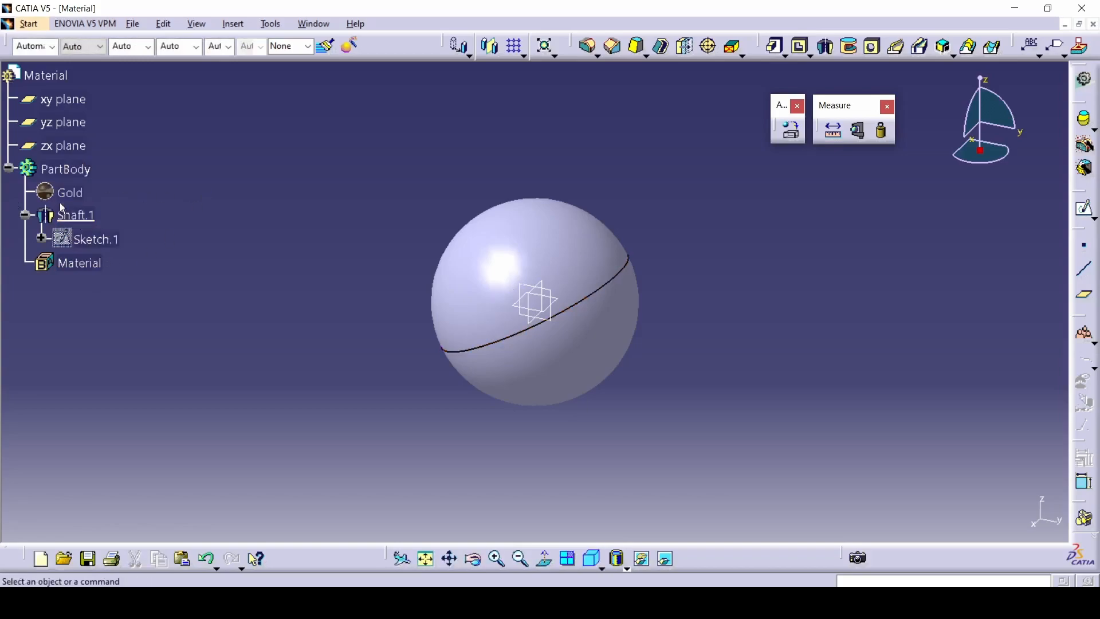
mouse_move(310, 326)
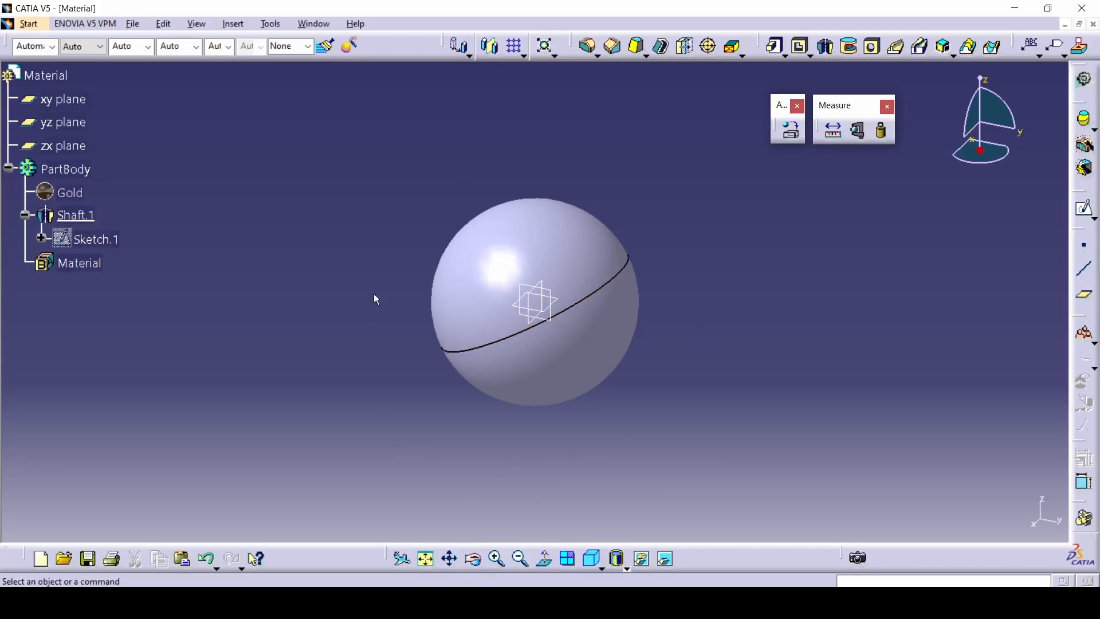
mouse_move(718, 405)
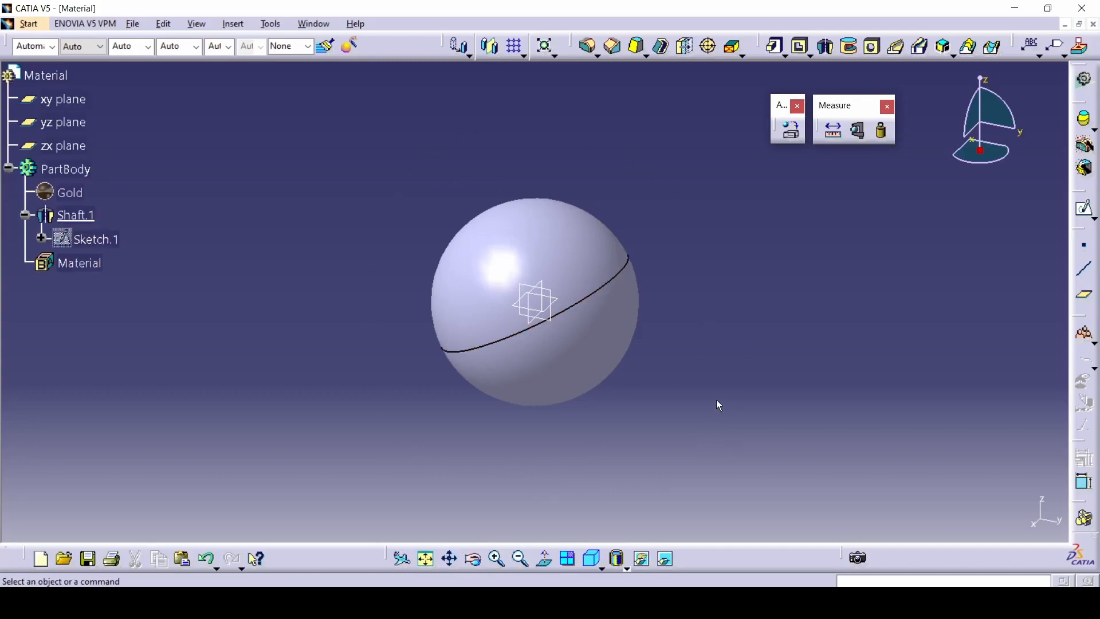
mouse_move(721, 433)
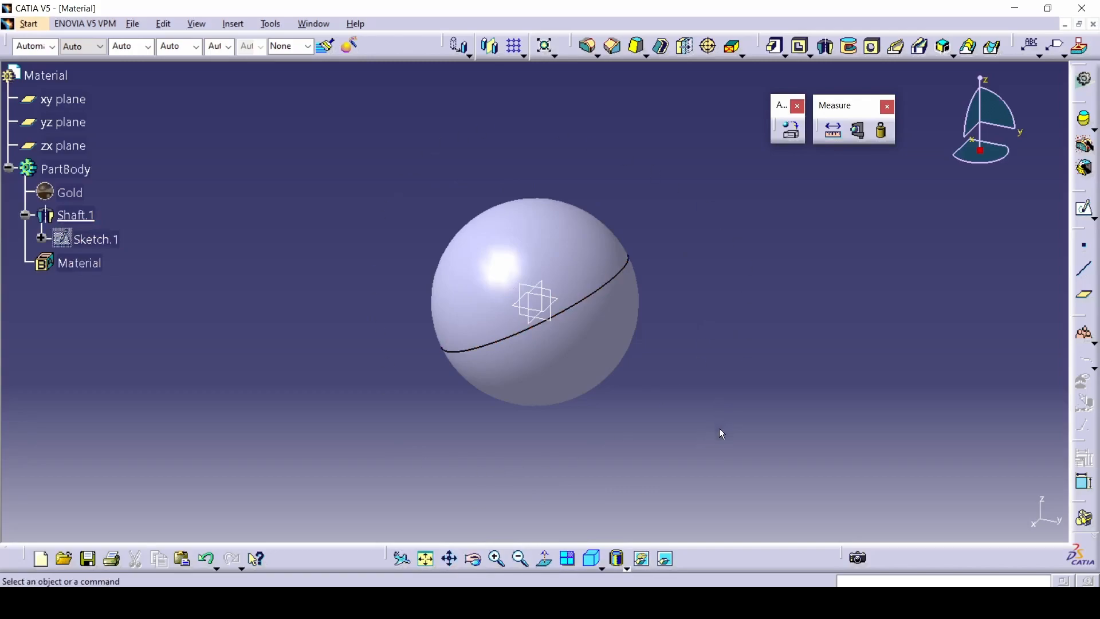
mouse_move(379, 538)
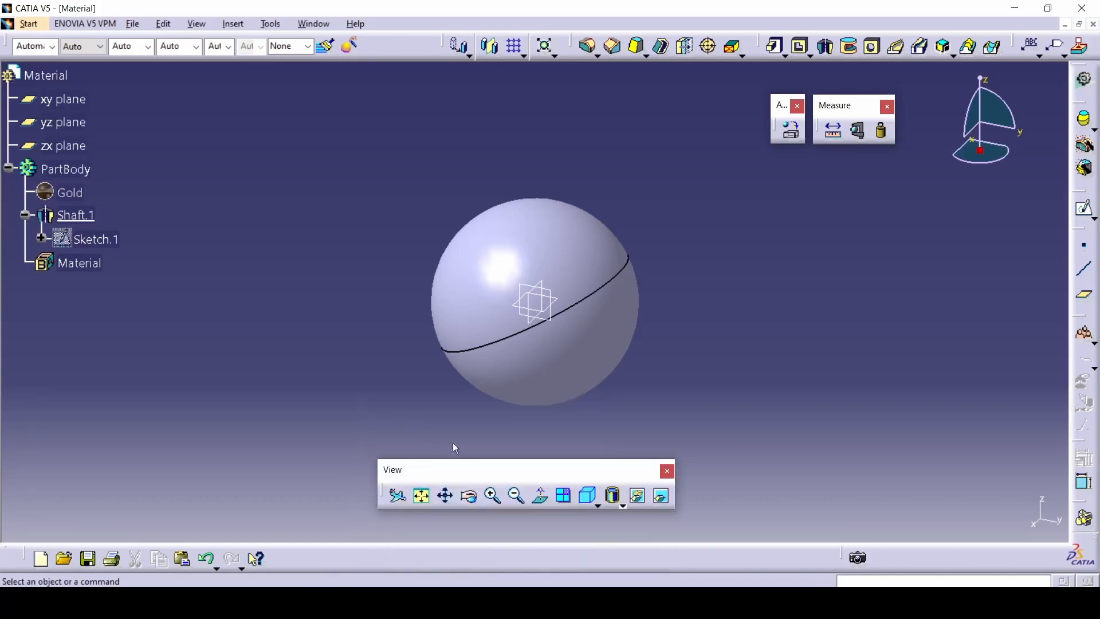
mouse_move(613, 495)
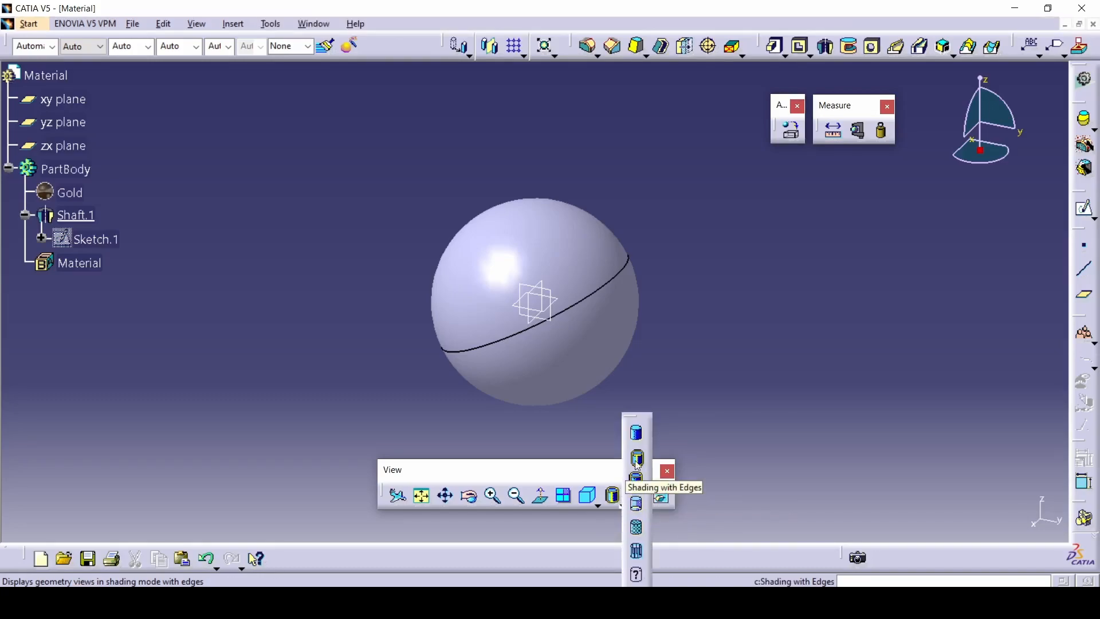
mouse_move(635, 503)
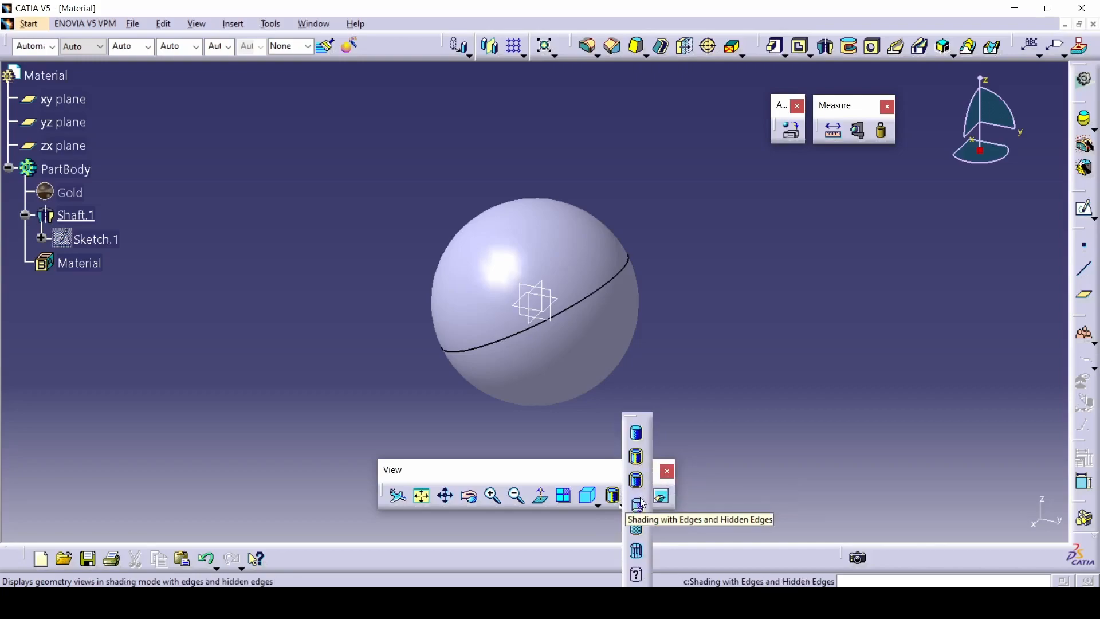
mouse_move(635, 526)
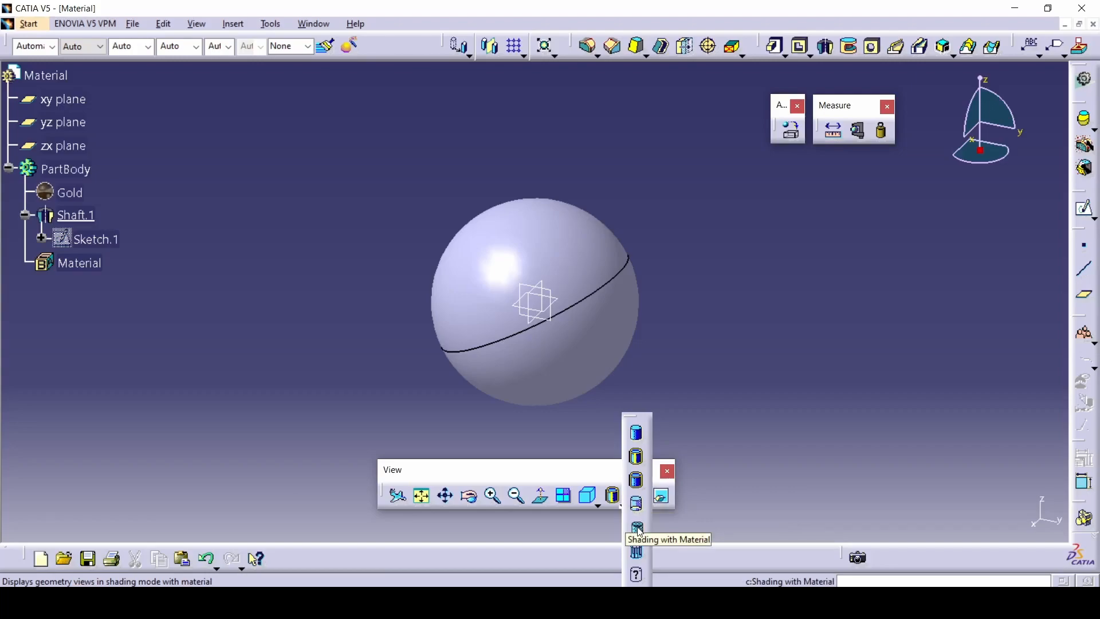
Switch the view mode to Shading with Material to show the sphere in gold
click(636, 527)
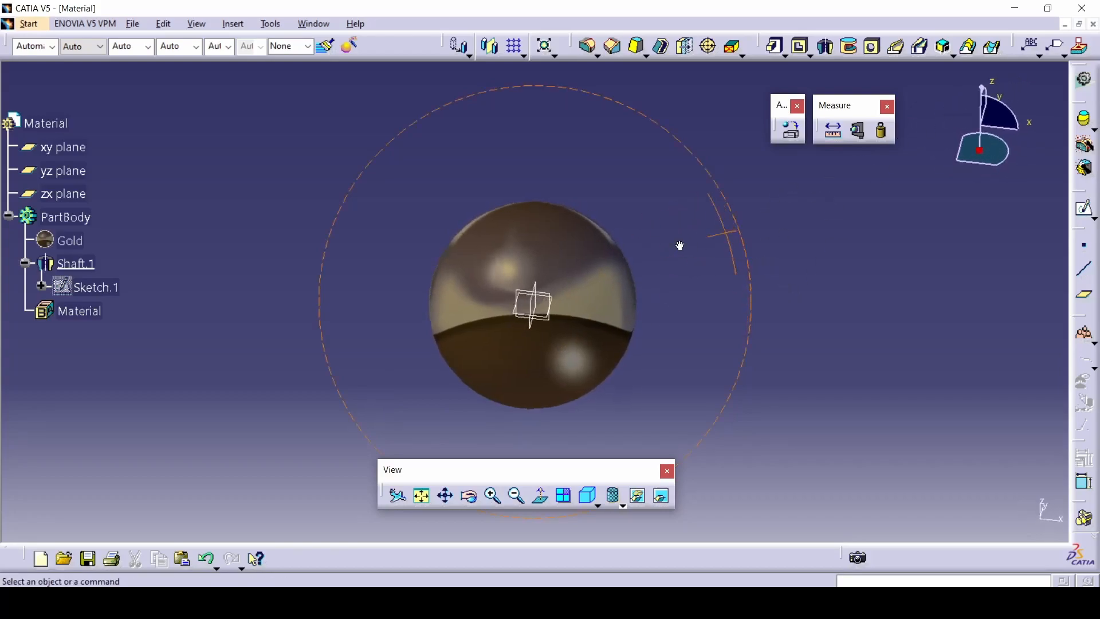
click(533, 301)
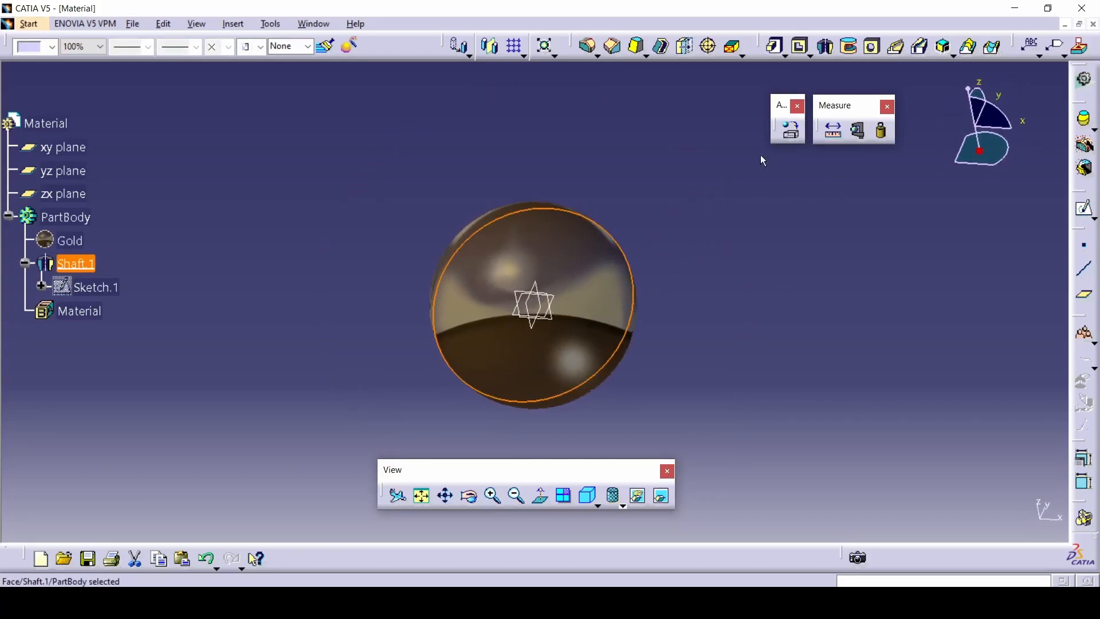
click(857, 132)
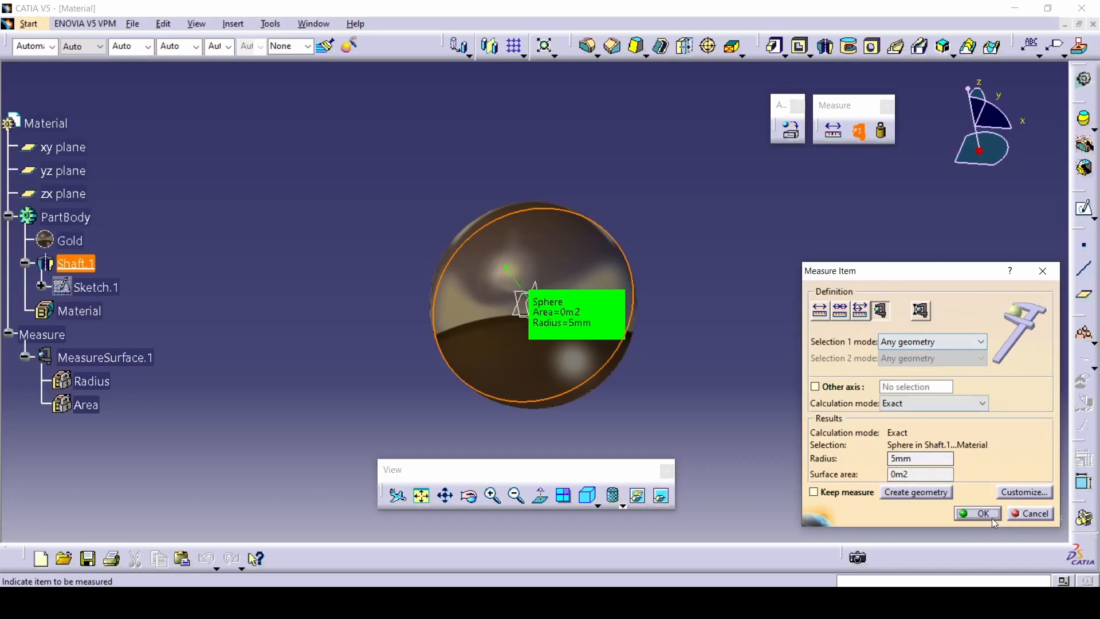
click(980, 513)
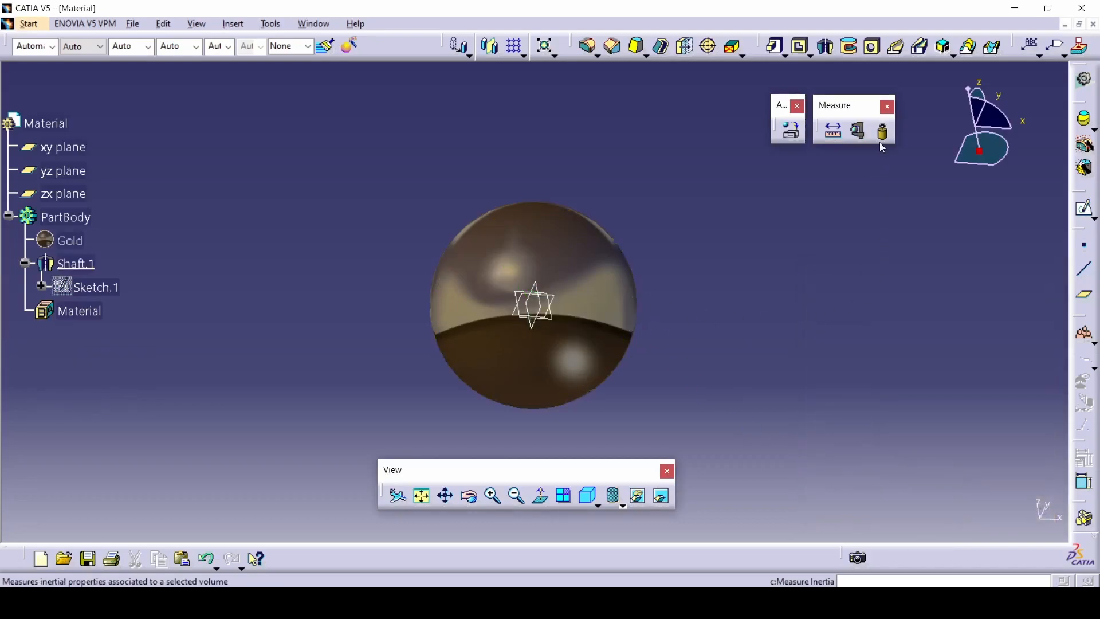
Measure the sphere's inertia and keep it as InertiaSurface.1 (mass 0.003 kg)
click(882, 131)
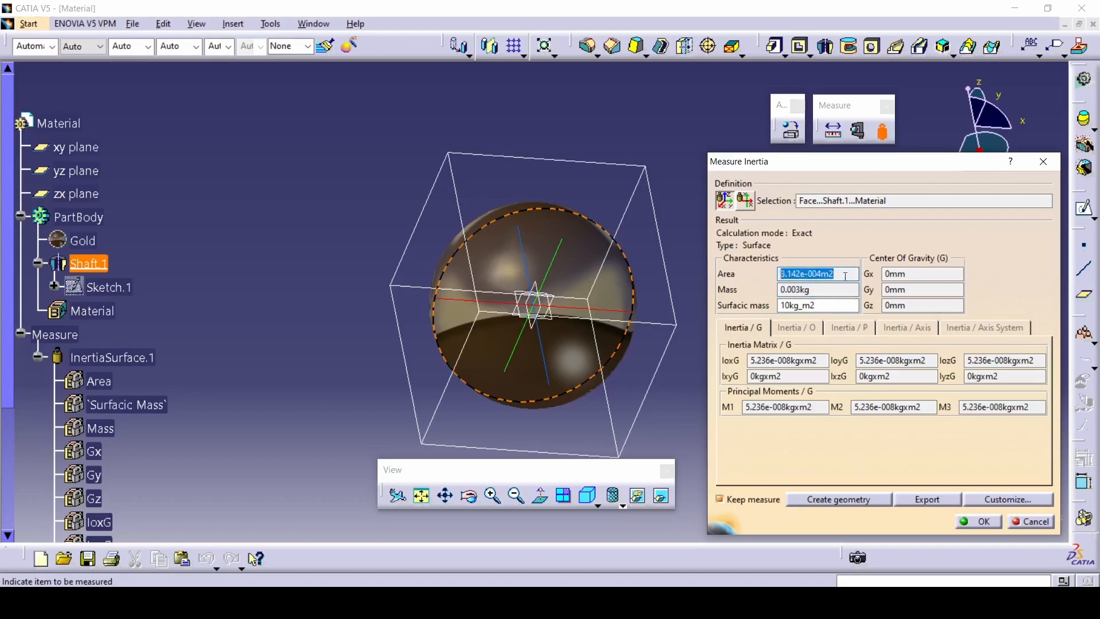
mouse_move(744, 349)
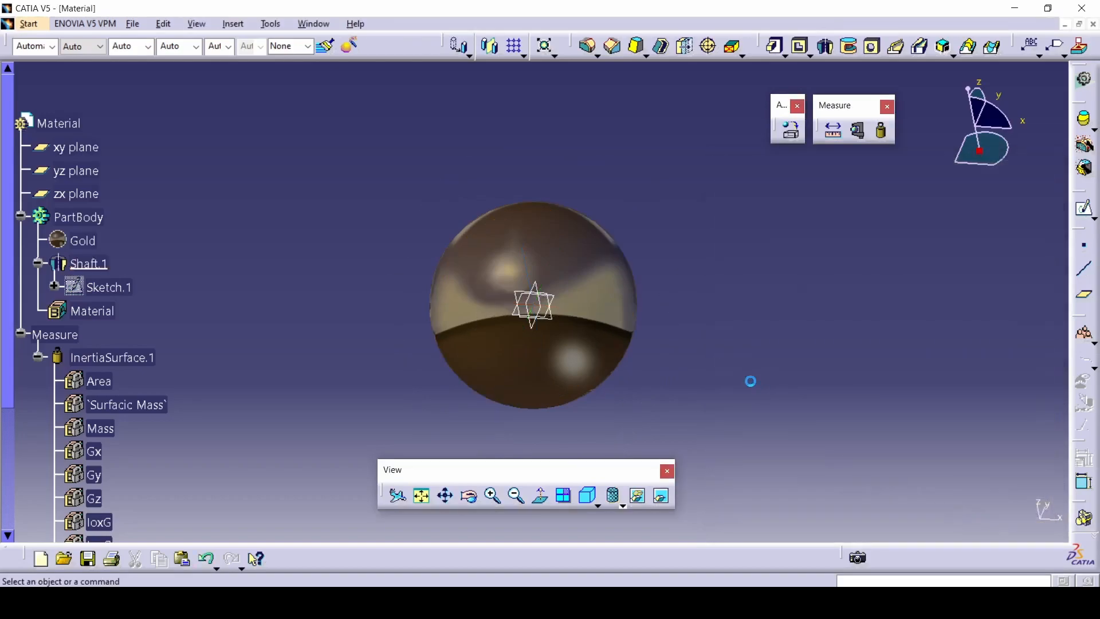
scroll(down, 3)
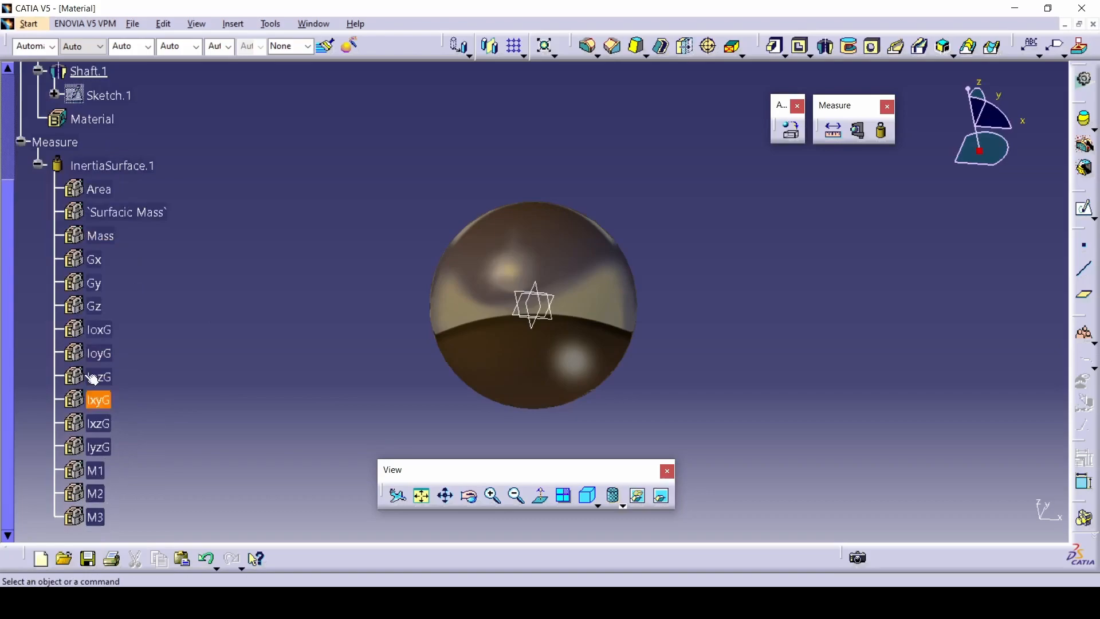
Delete the InertiaSurface.1 measurement from the tree and confirm
click(112, 261)
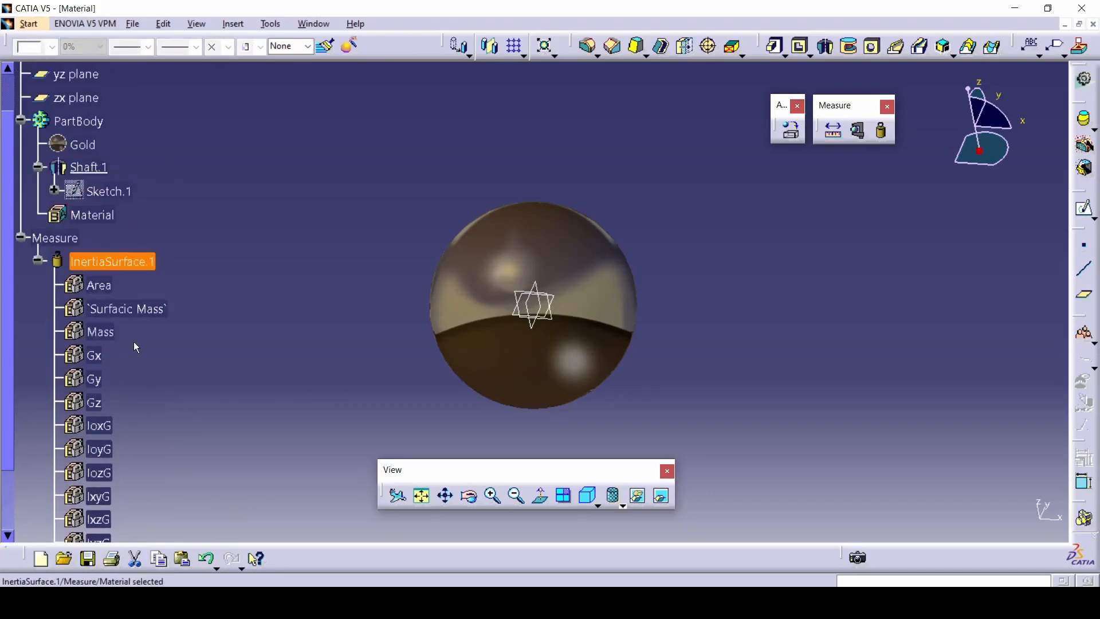
key(Delete)
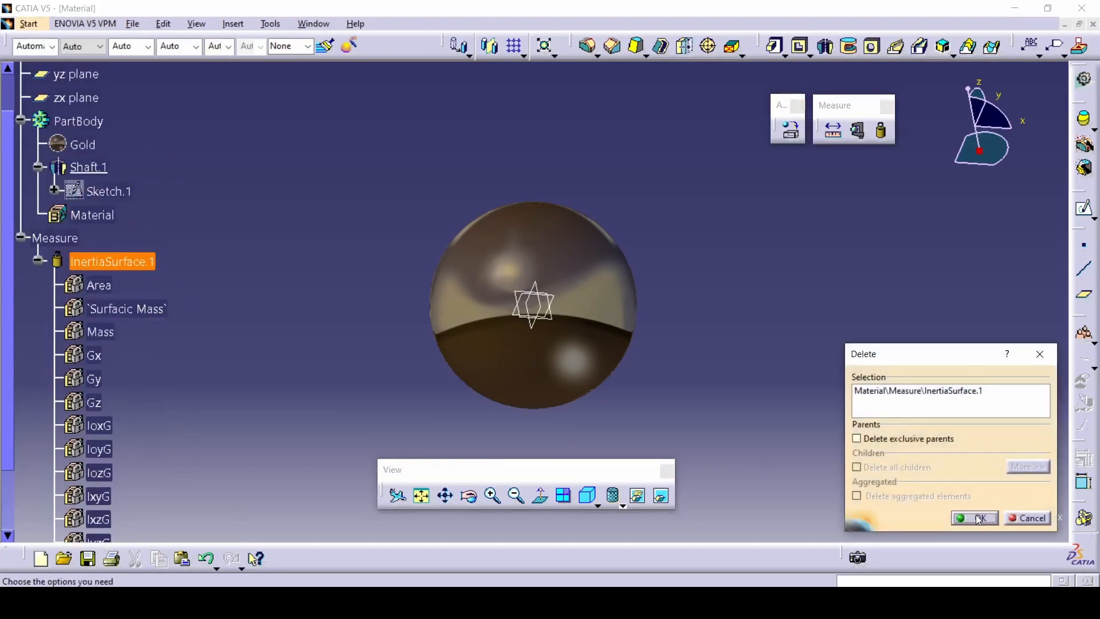
click(974, 518)
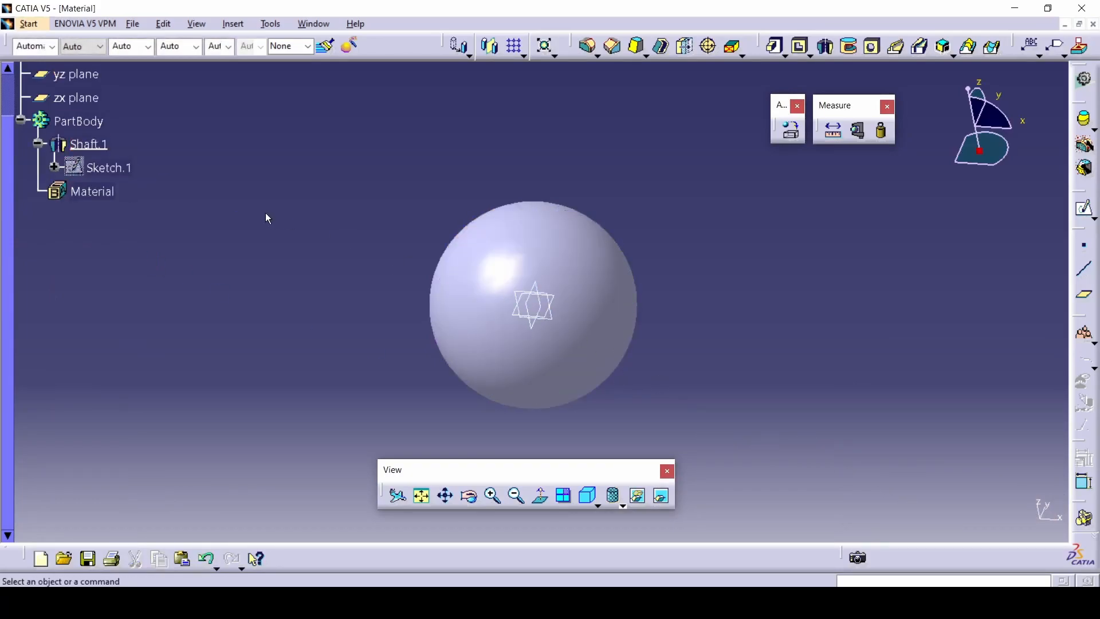
mouse_move(686, 299)
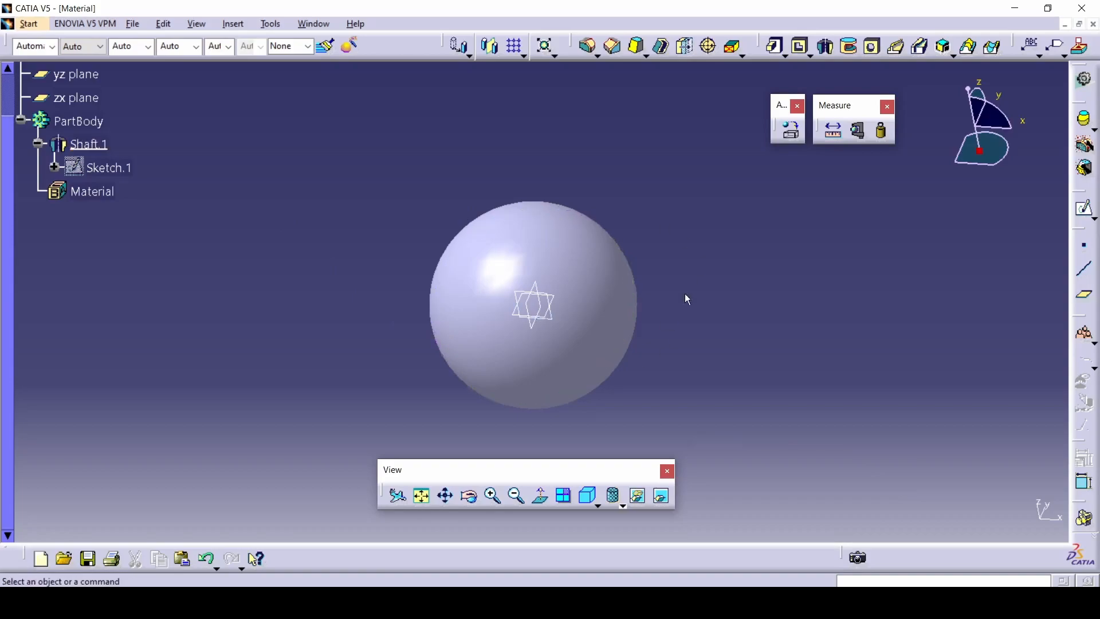
mouse_move(28, 24)
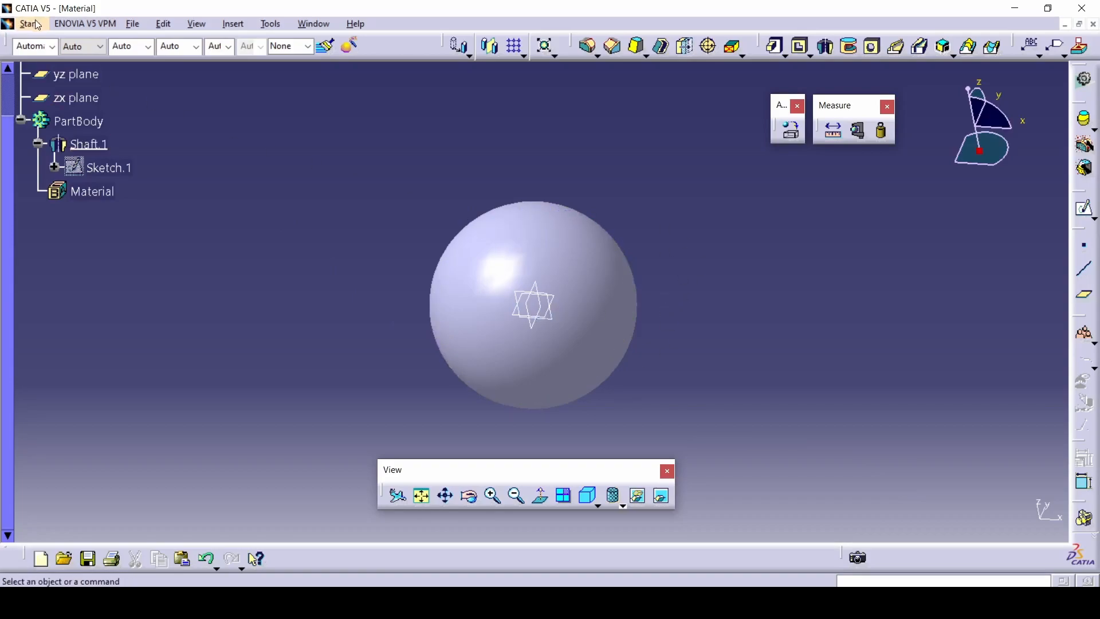
Create a new CATMaterial document via Start > Infrastructure > Material Library
click(29, 23)
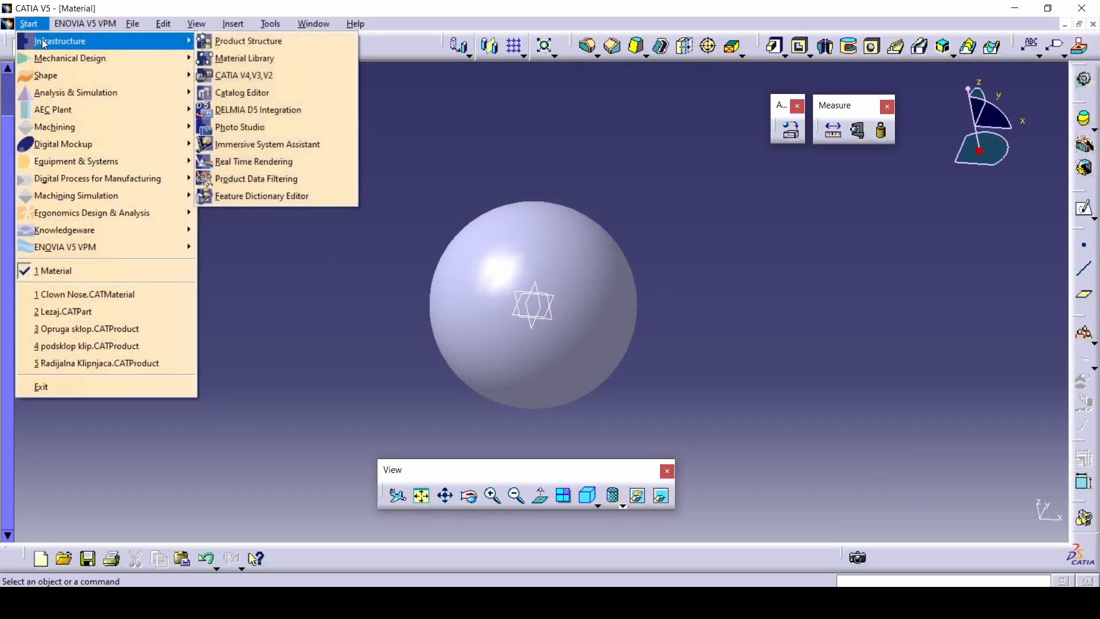
click(244, 58)
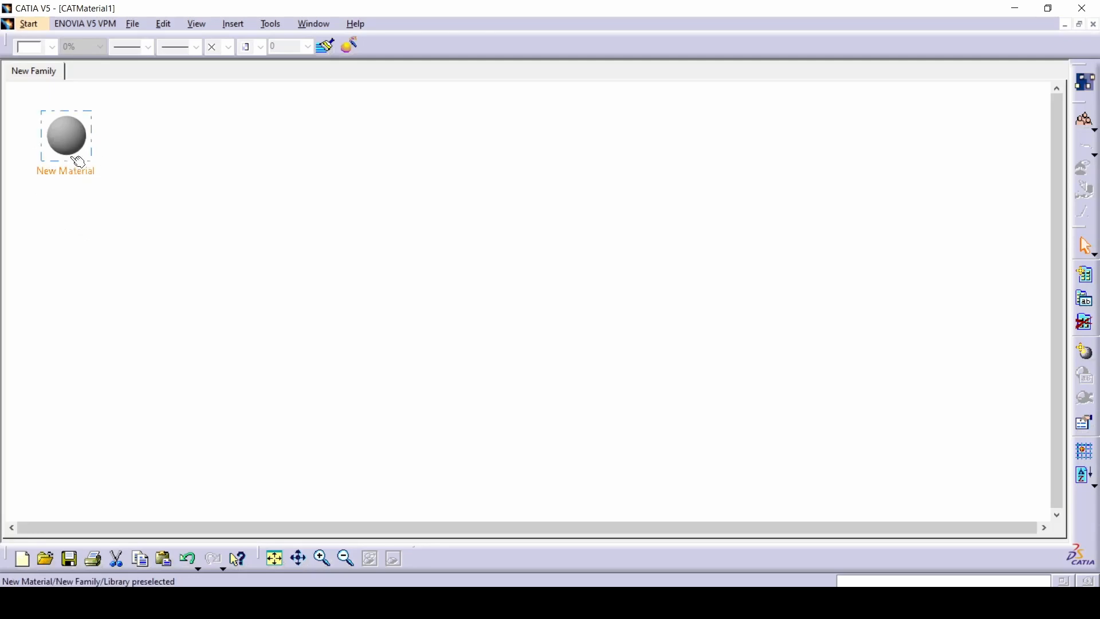
Review New Material's properties: ambient colour, feature name and dates, and composite values
double_click(65, 134)
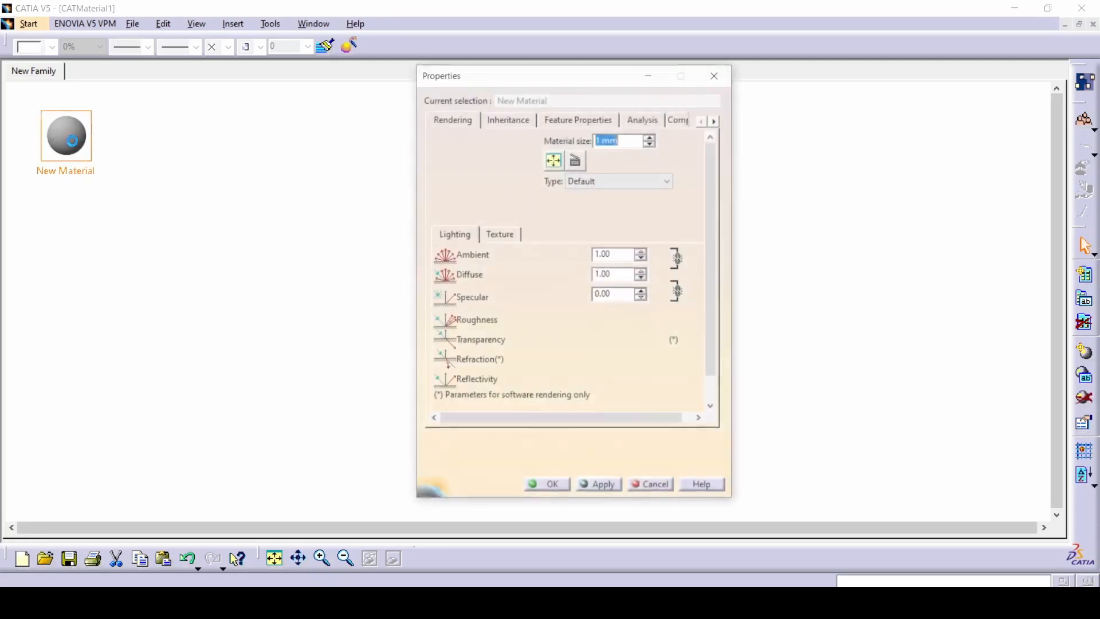
click(452, 118)
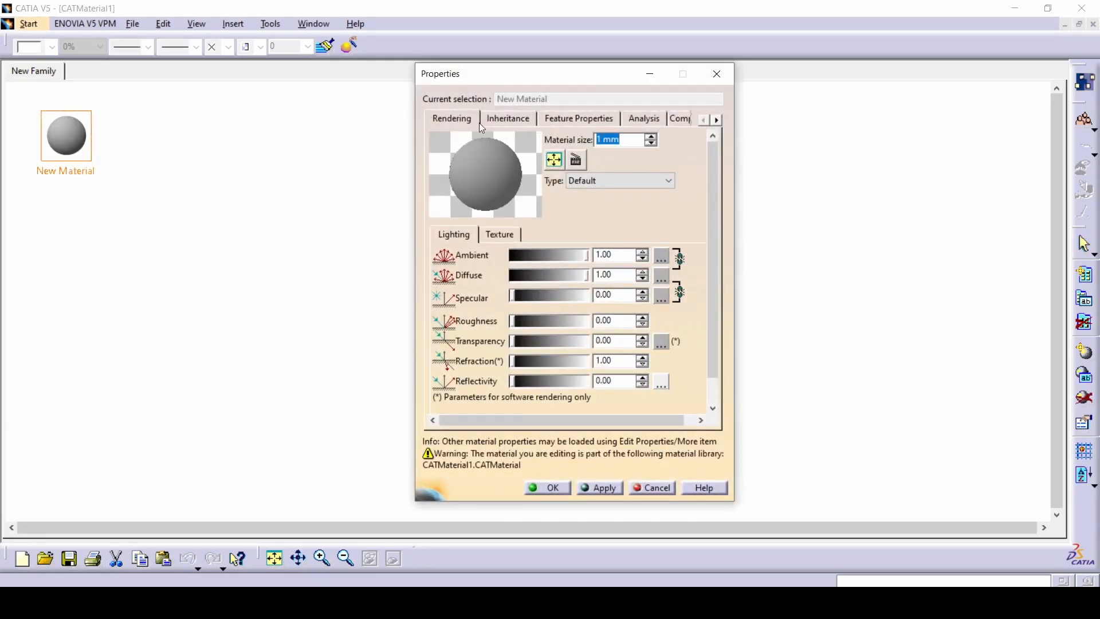
mouse_move(469, 287)
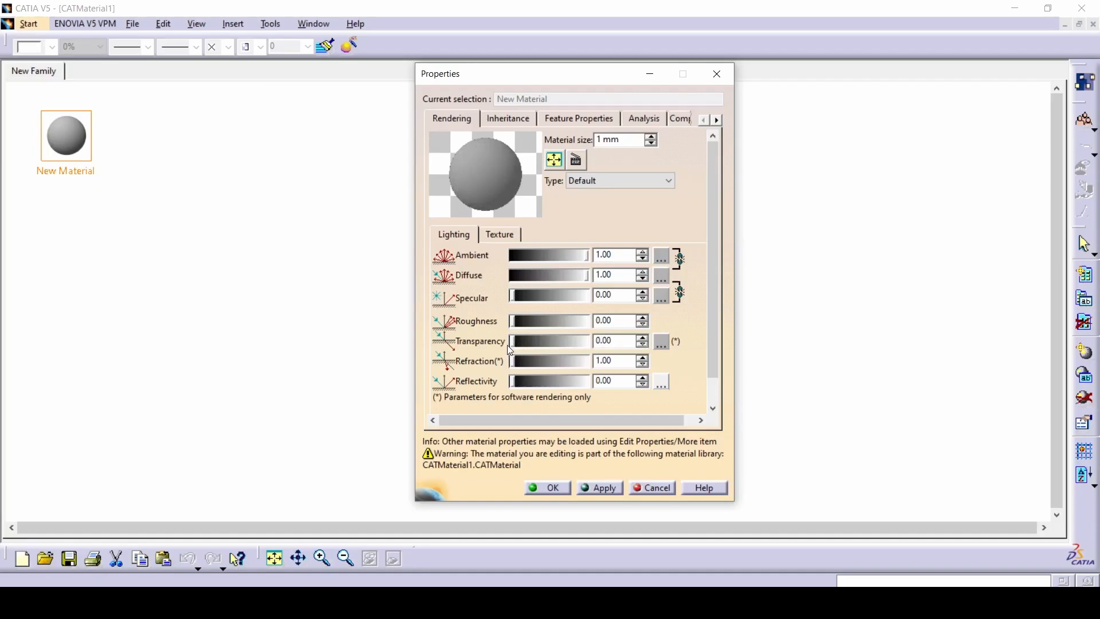
click(658, 257)
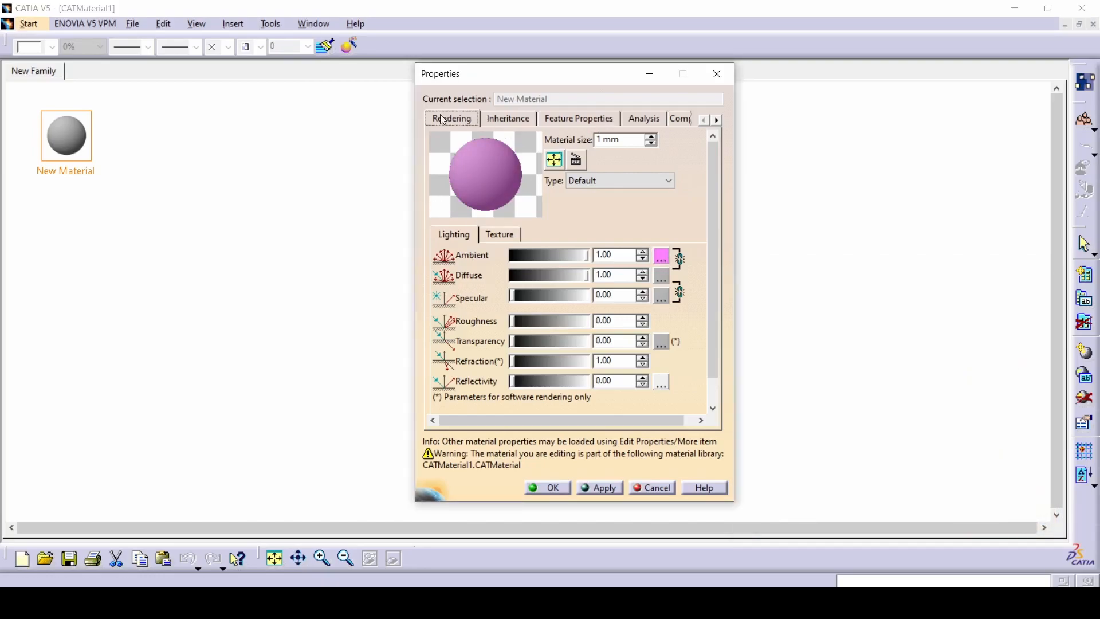
click(578, 117)
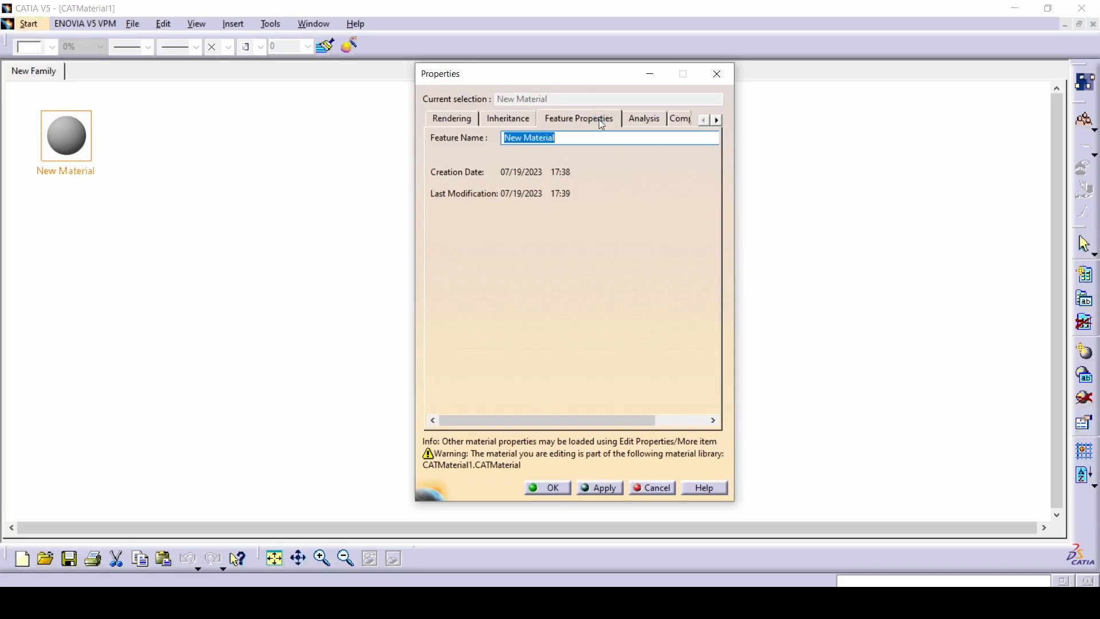
click(643, 118)
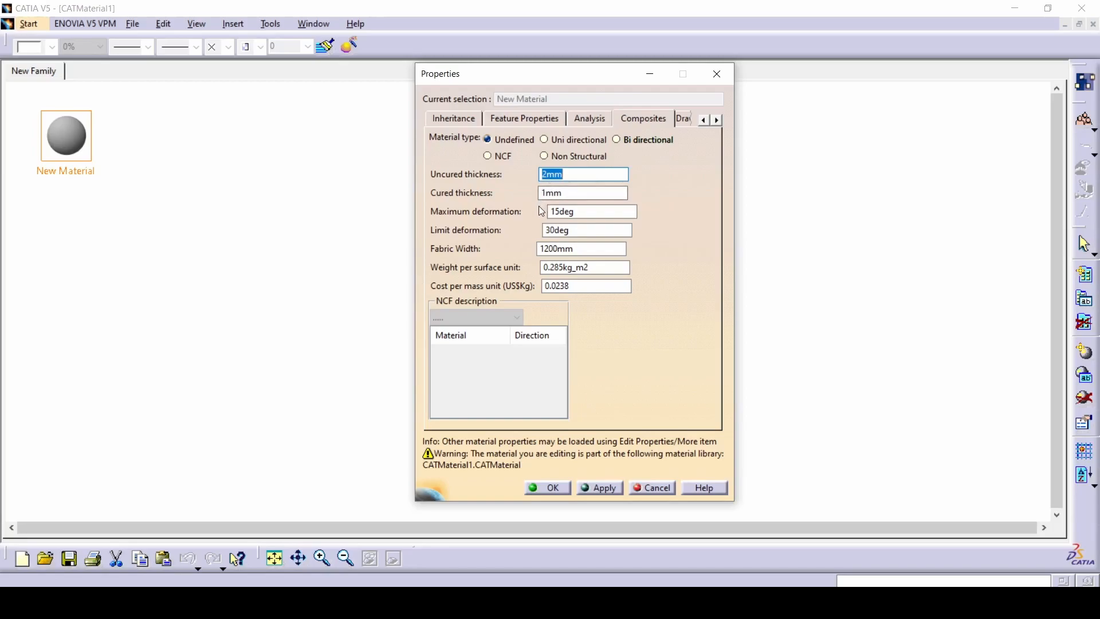
triple_click(585, 285)
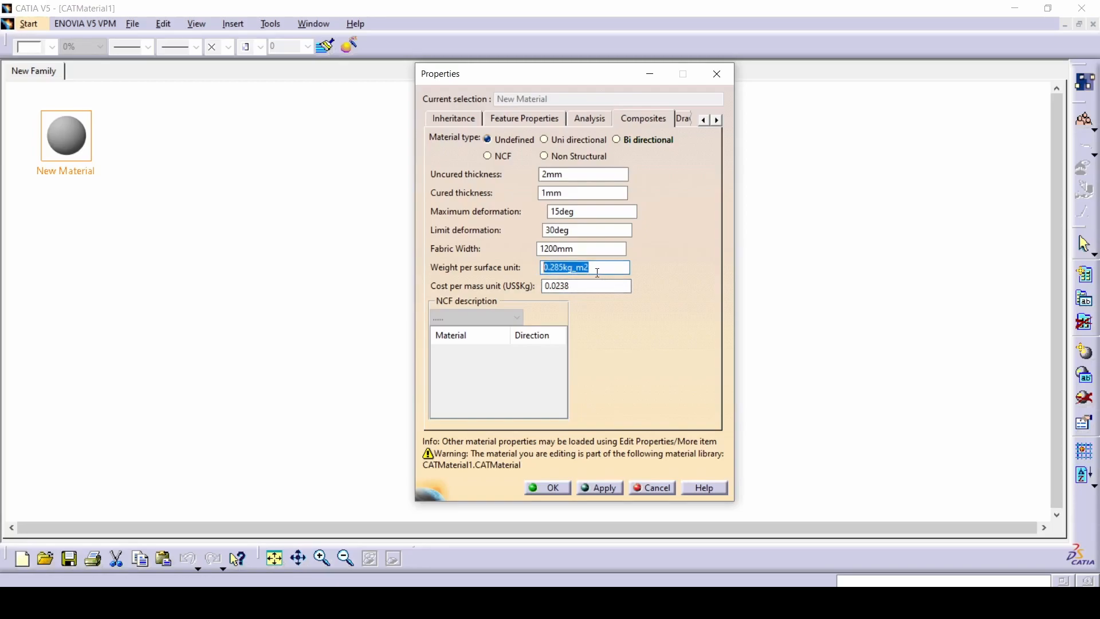
mouse_move(643, 505)
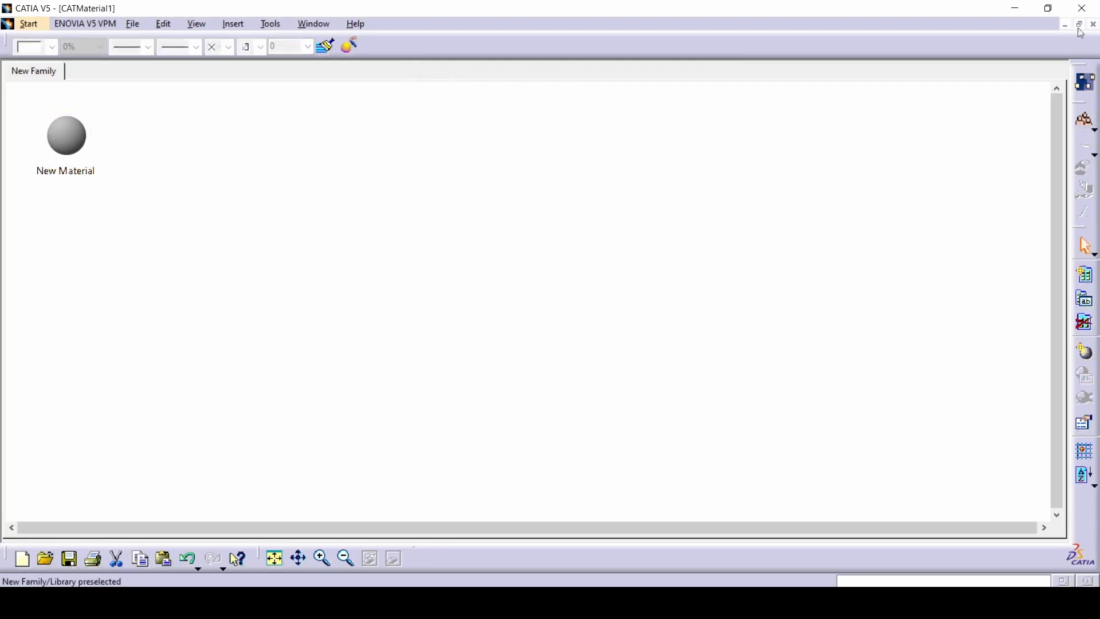
Rename New Material to 'Bag' in its properties and confirm with OK
click(65, 134)
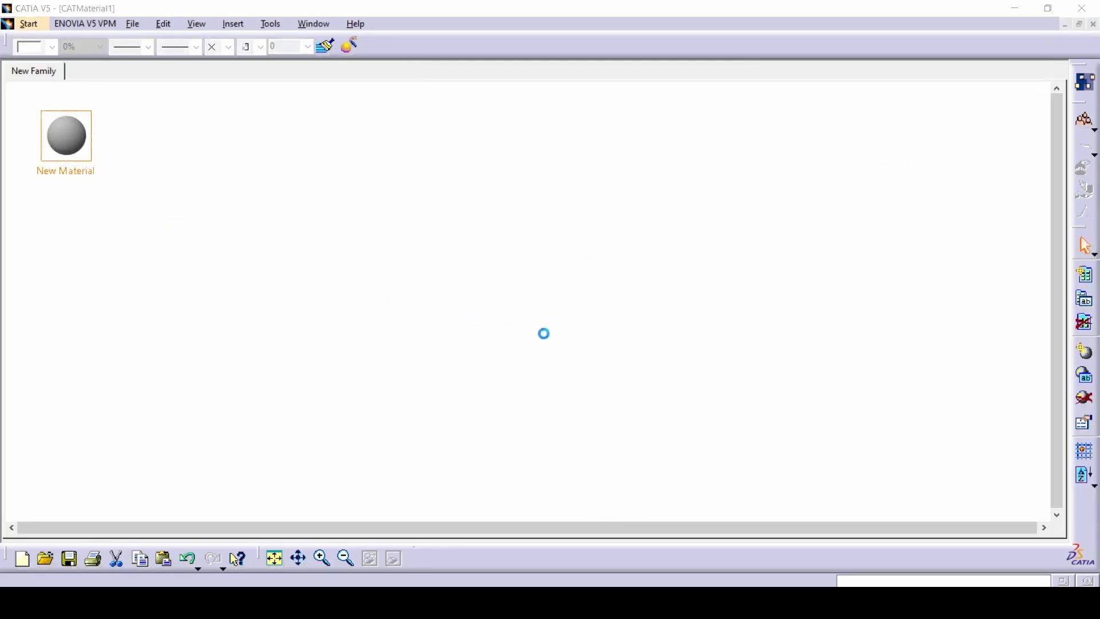
double_click(66, 136)
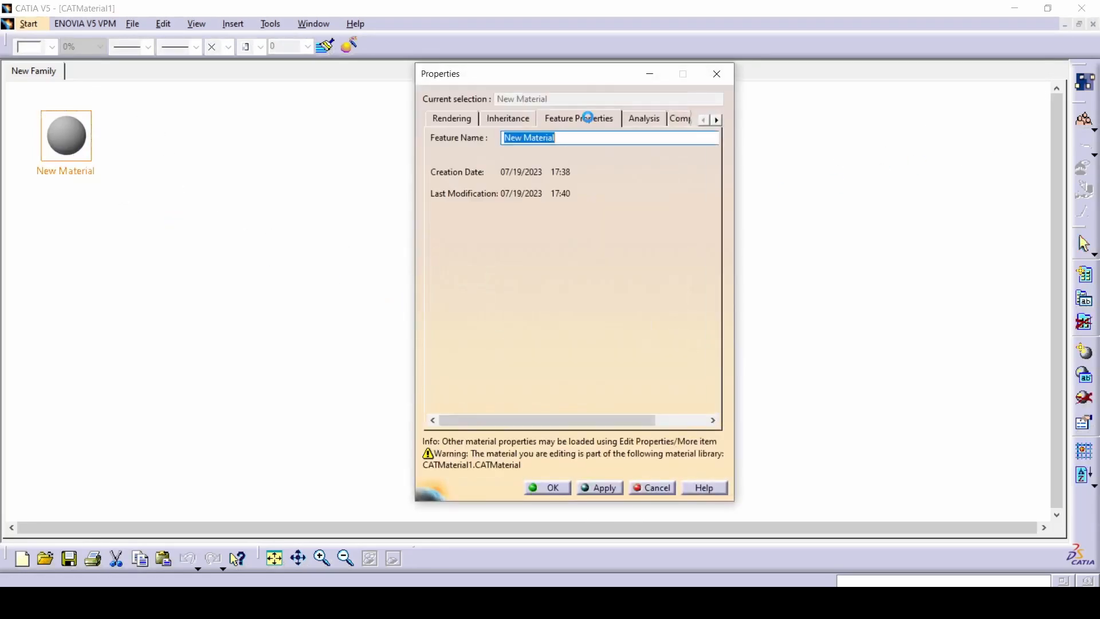
text(Bag)
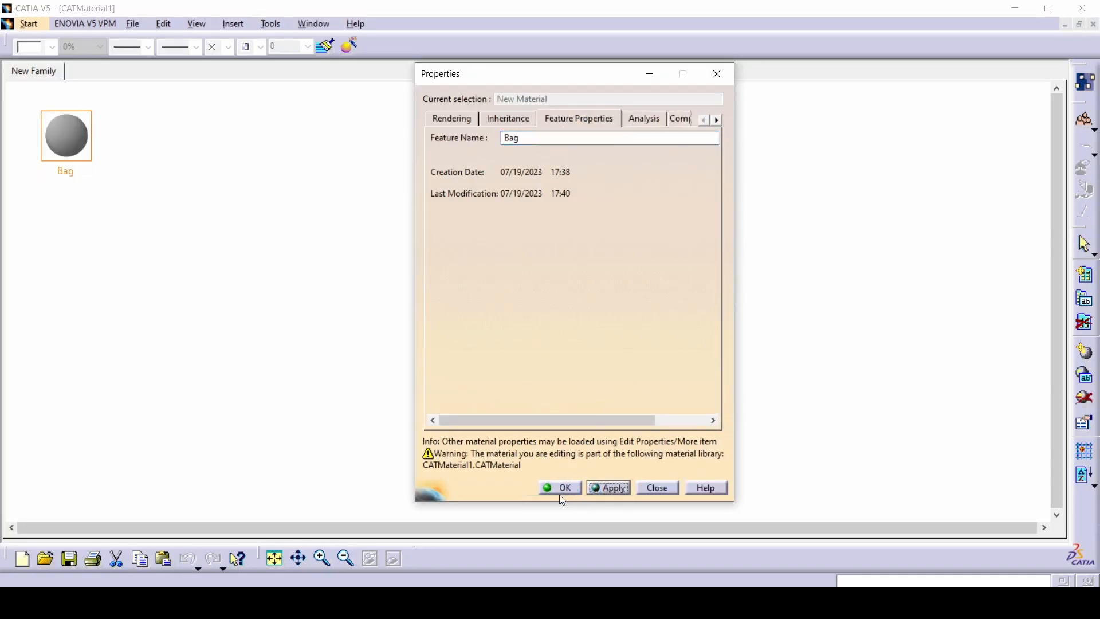
click(559, 487)
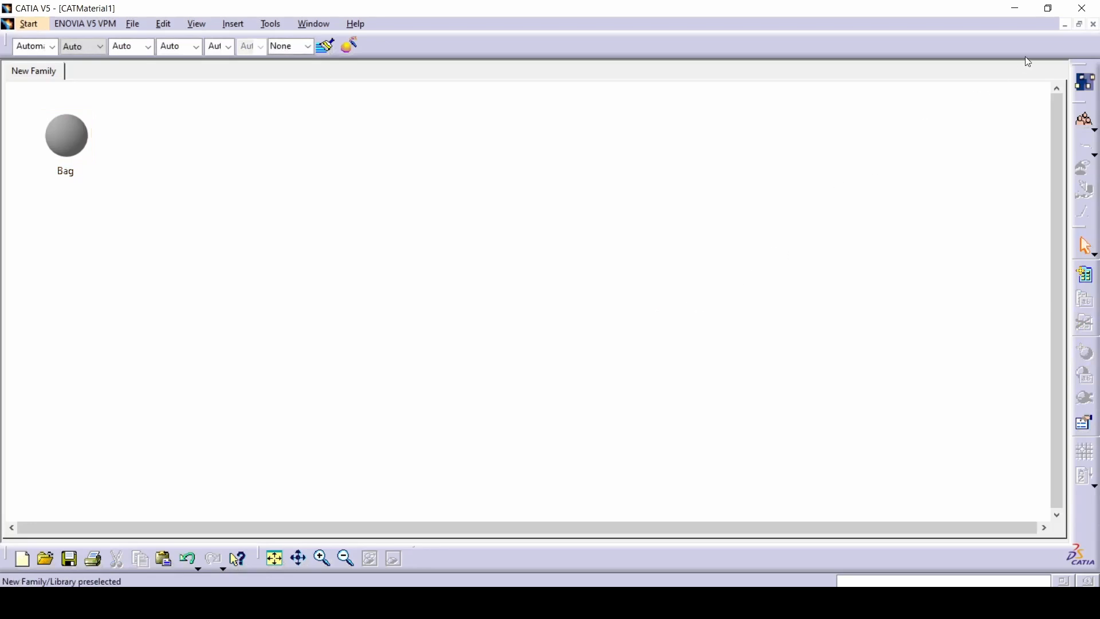
mouse_move(806, 165)
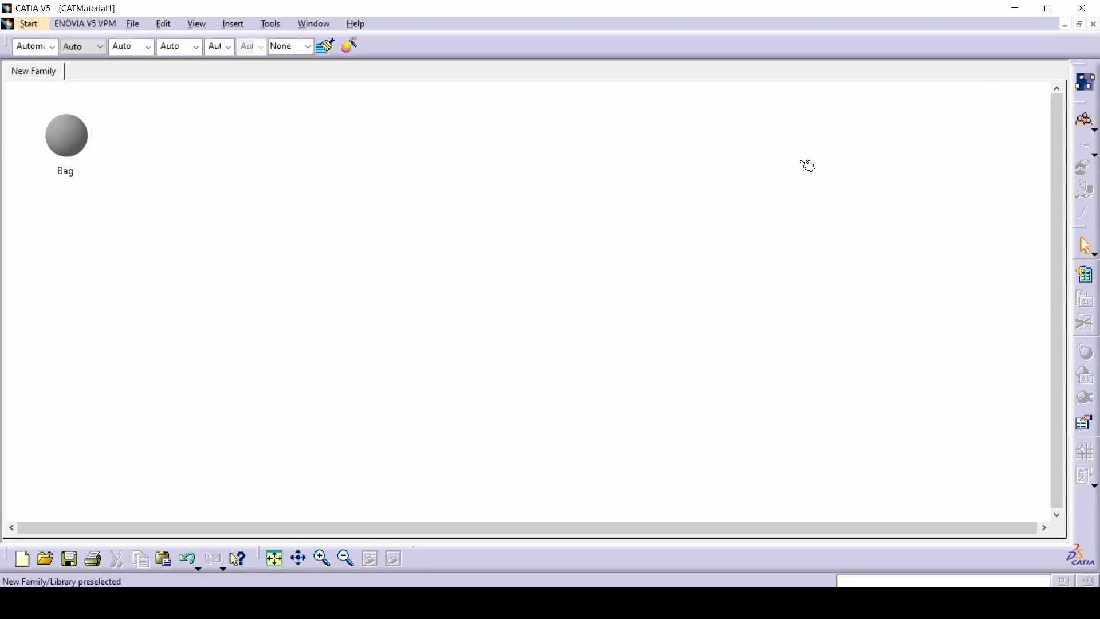
mouse_move(44, 557)
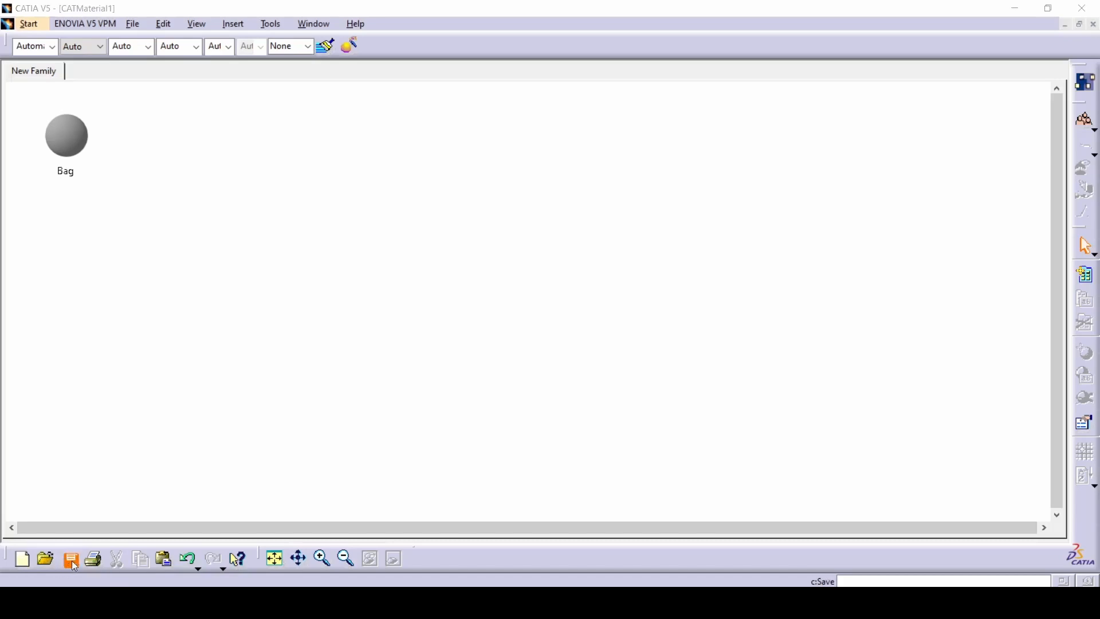
Close the CATMaterial1 library without saving, returning to the grey sphere part
click(70, 558)
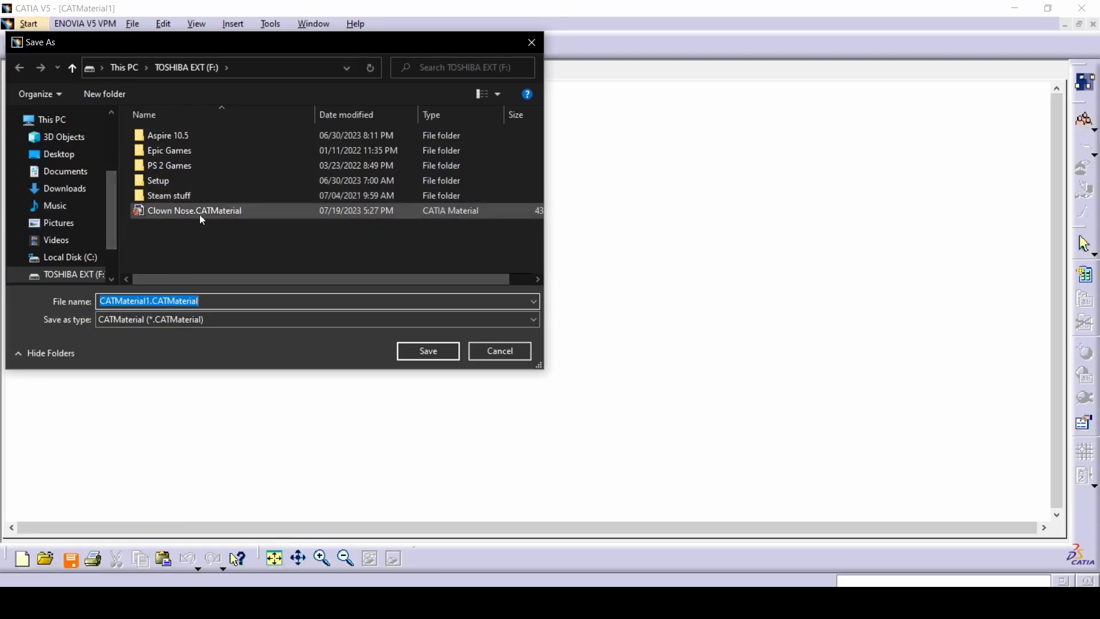
click(427, 350)
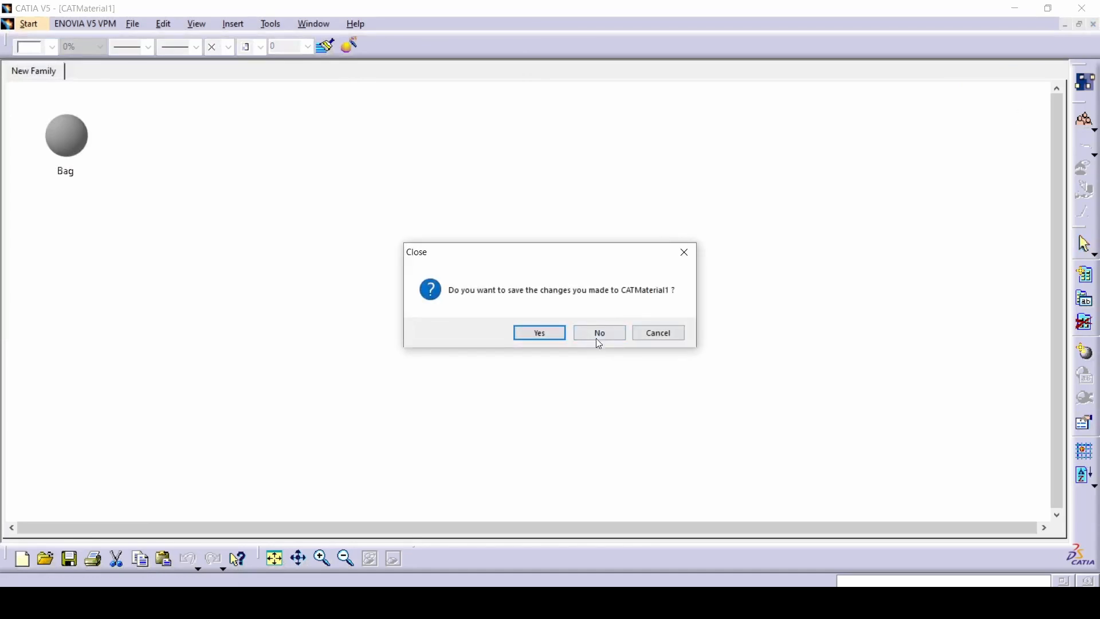
click(599, 332)
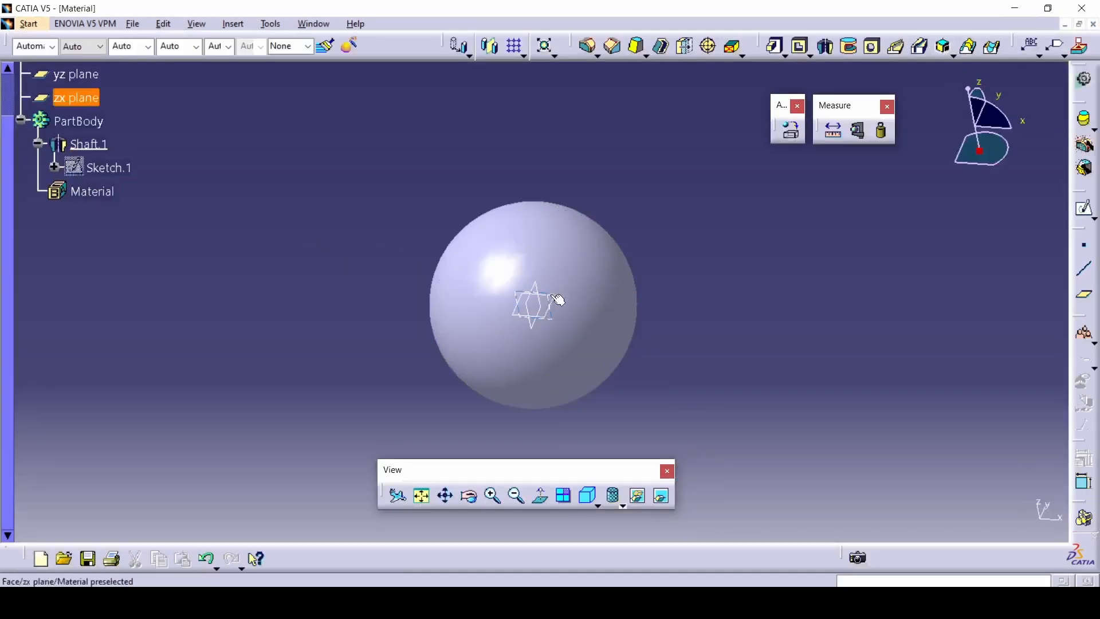
Apply the Clown Nose material from the Clown Nose.CATMaterial library to the sphere
click(557, 300)
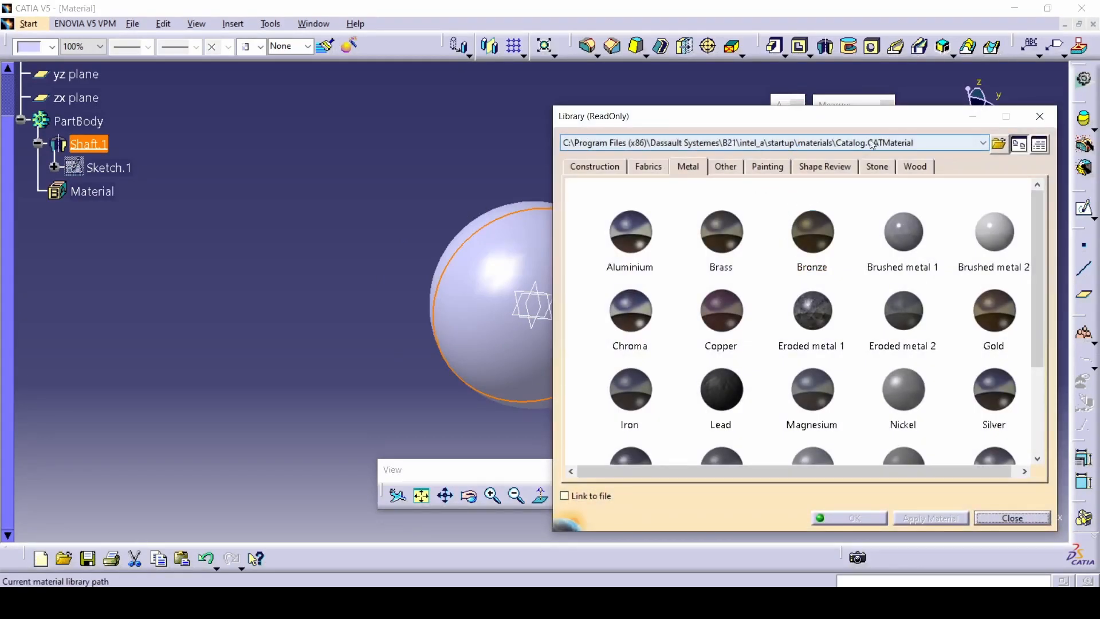
mouse_move(998, 144)
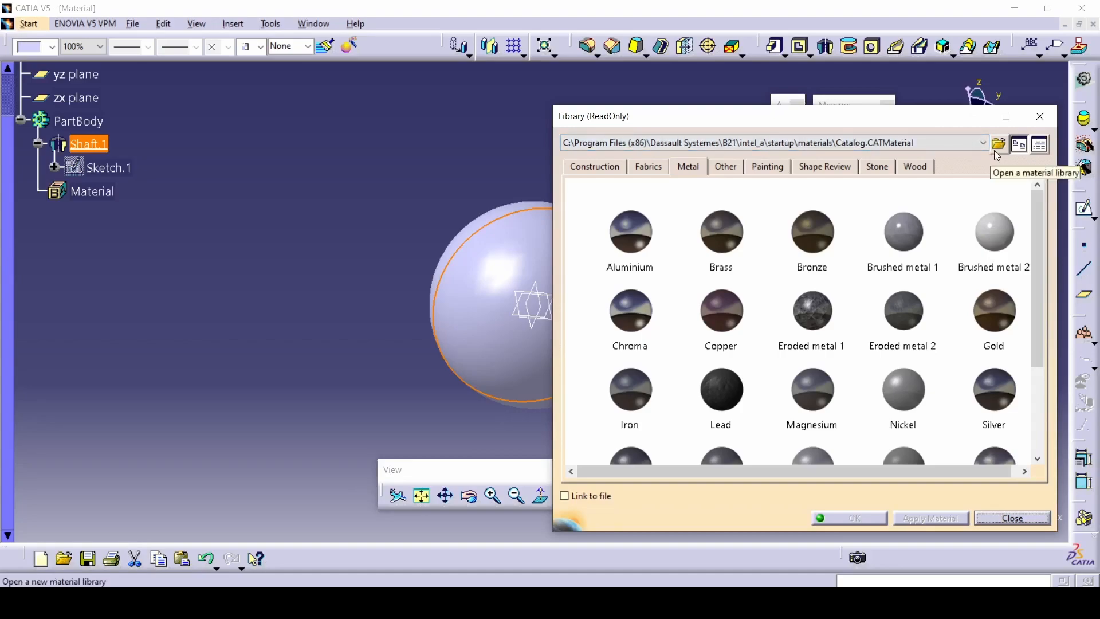
click(999, 144)
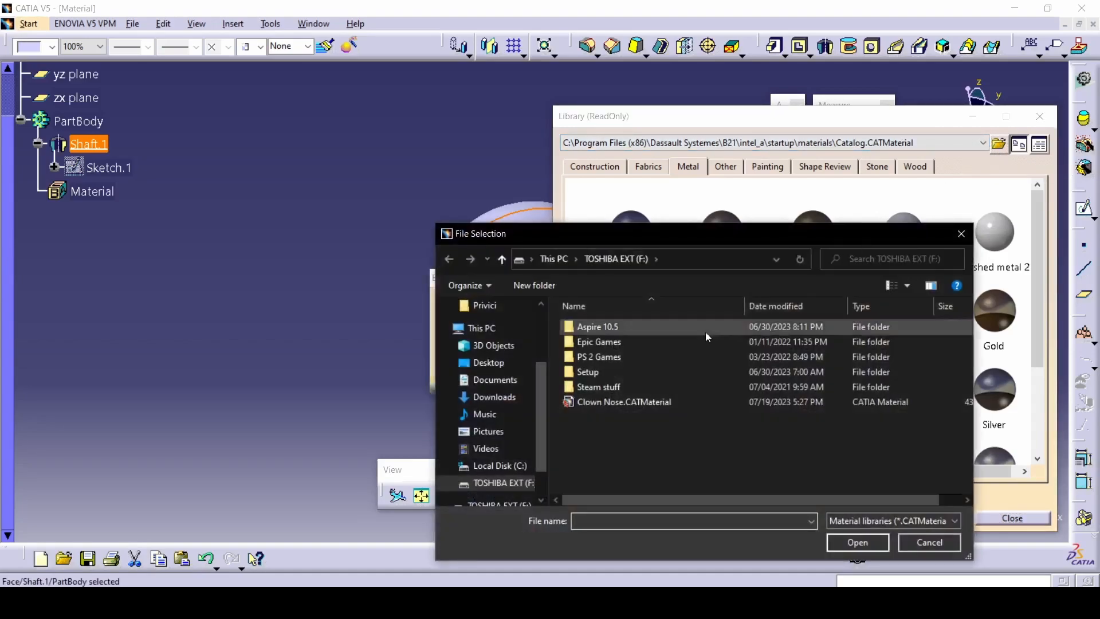
mouse_move(614, 421)
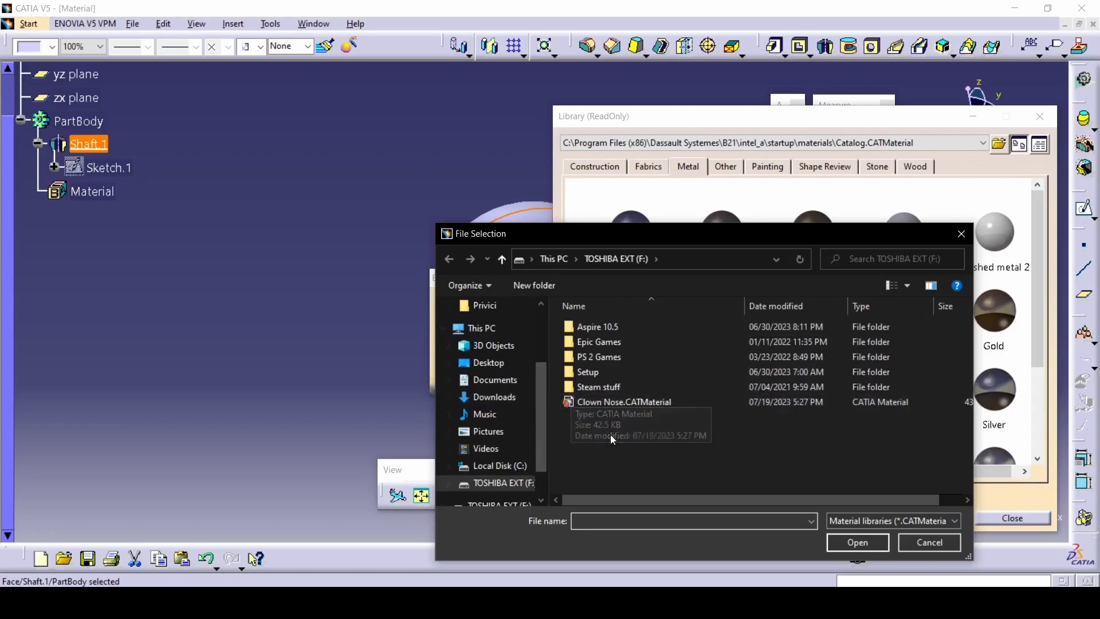
mouse_move(617, 446)
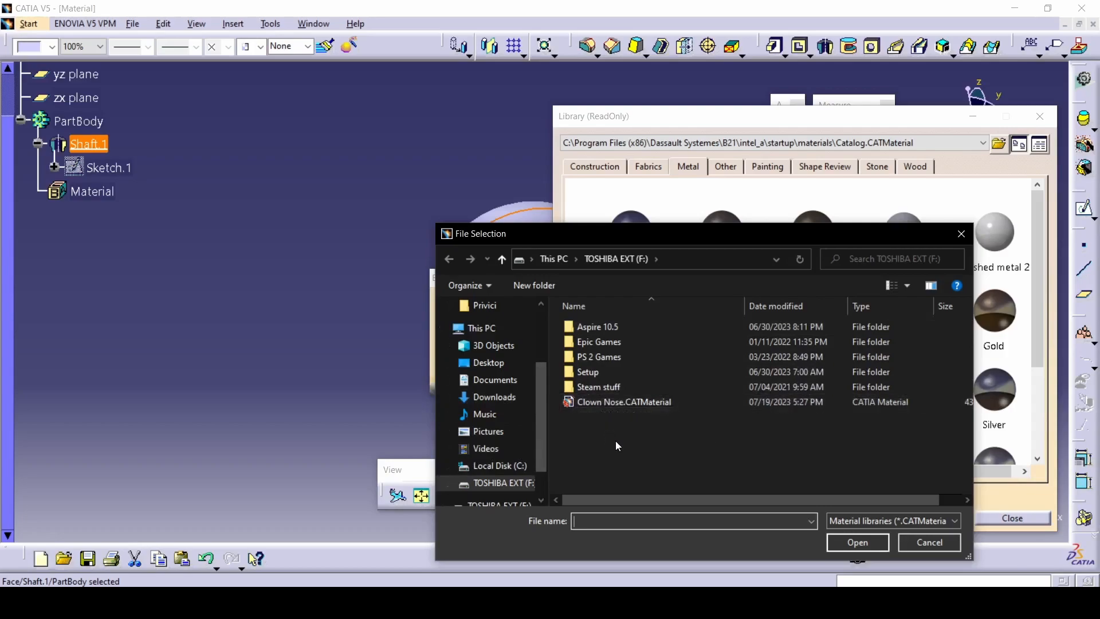
click(624, 401)
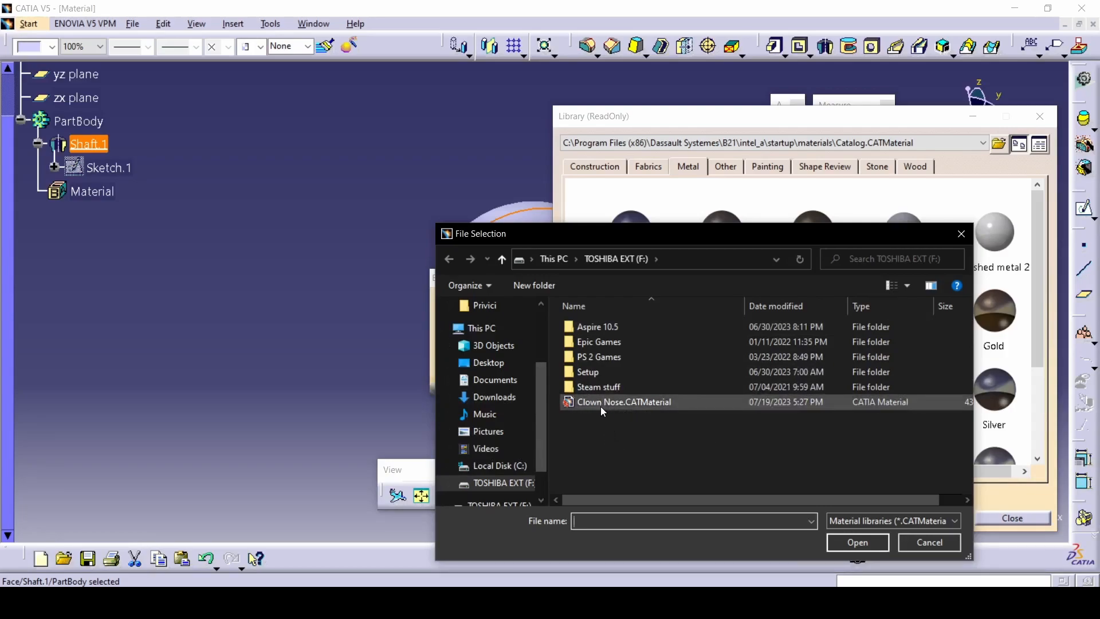
click(624, 401)
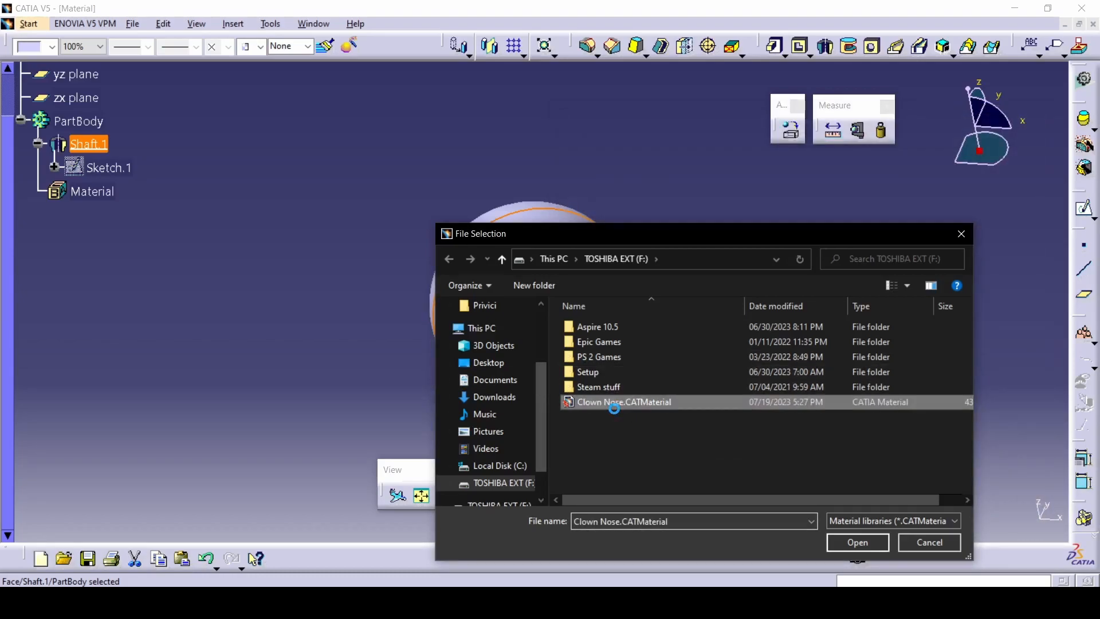
click(855, 541)
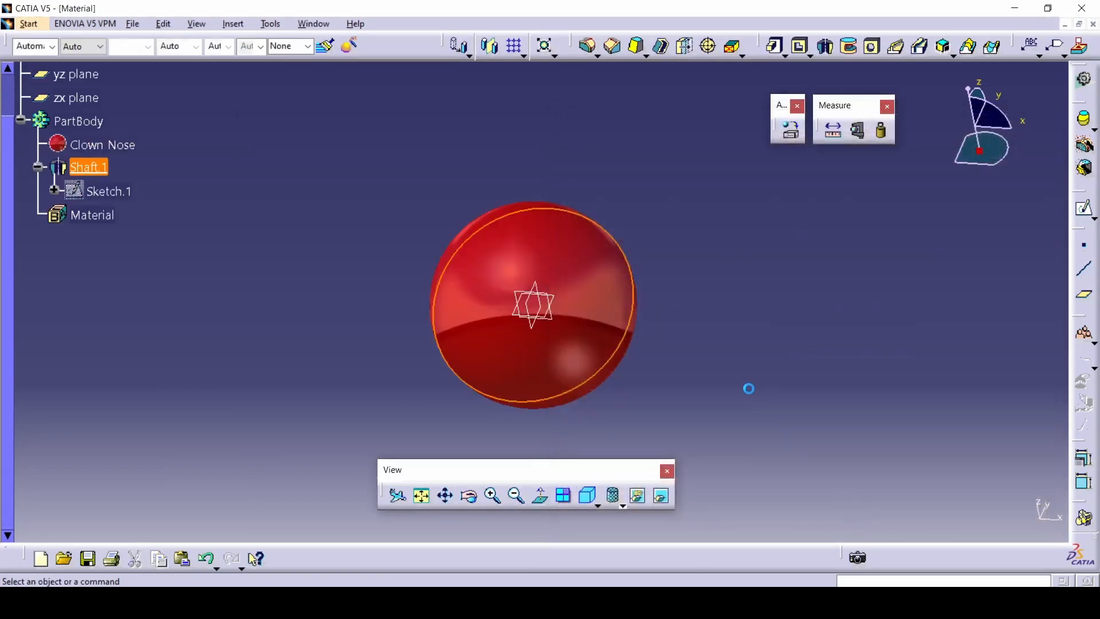
mouse_move(637, 271)
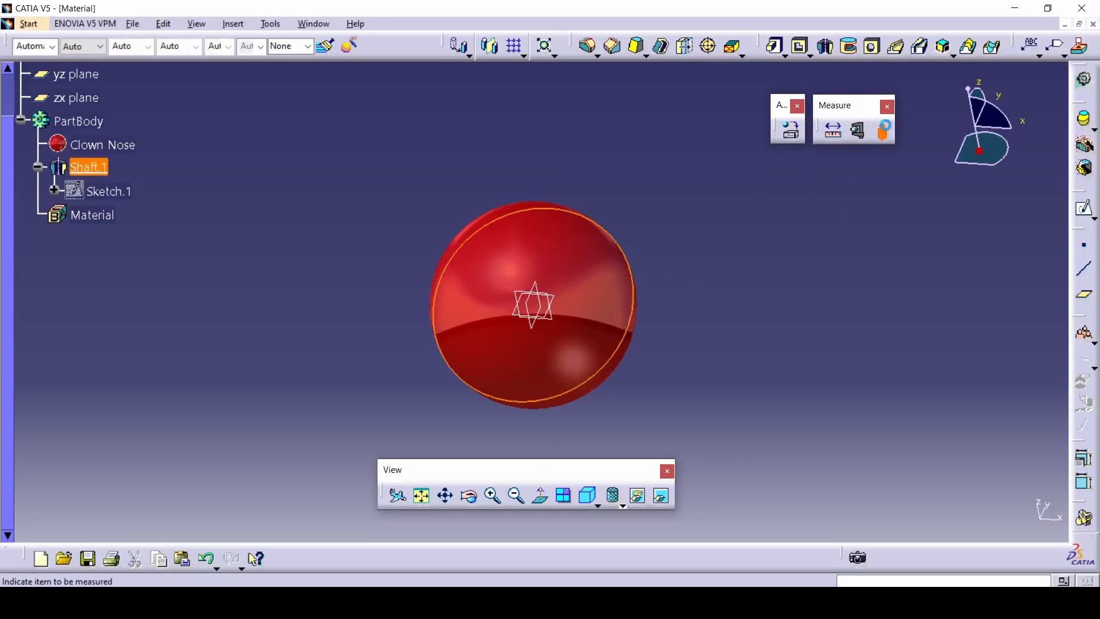
click(856, 132)
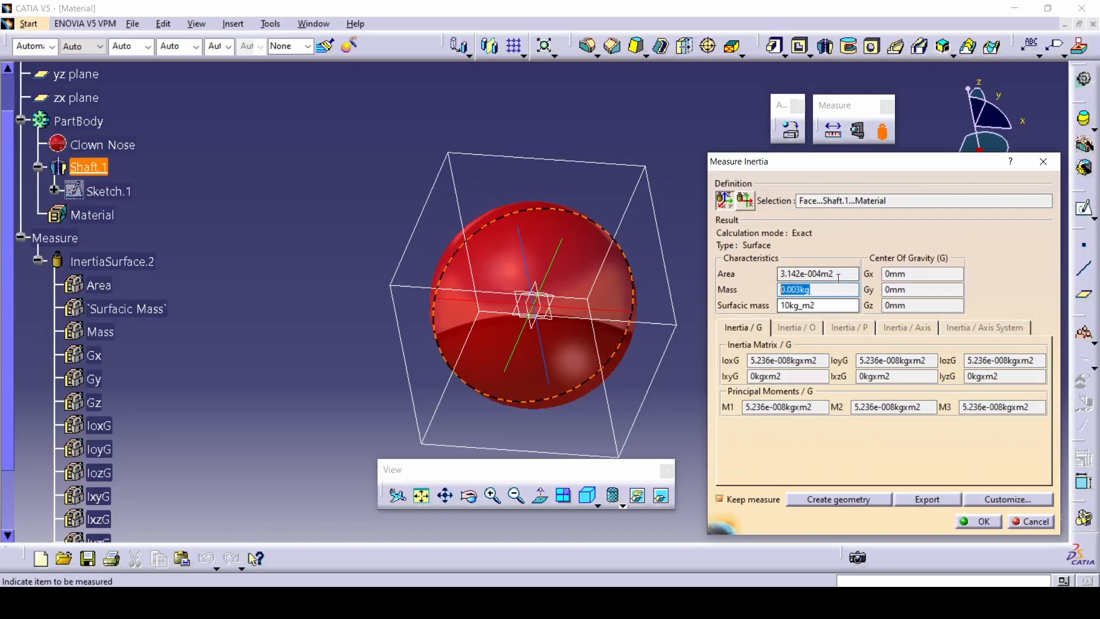
click(816, 273)
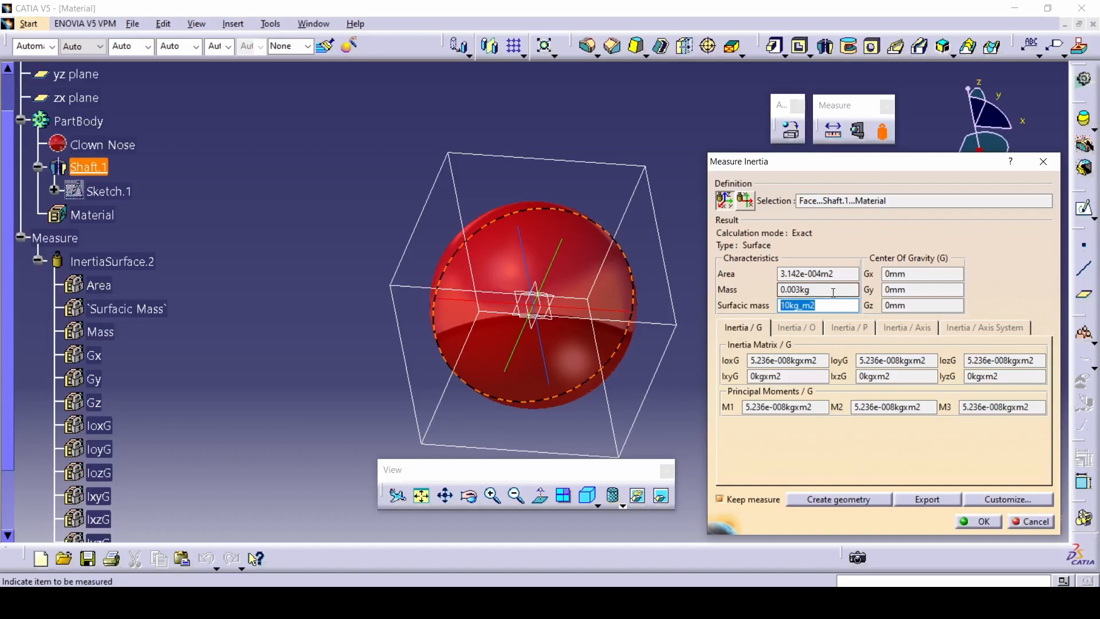
click(817, 289)
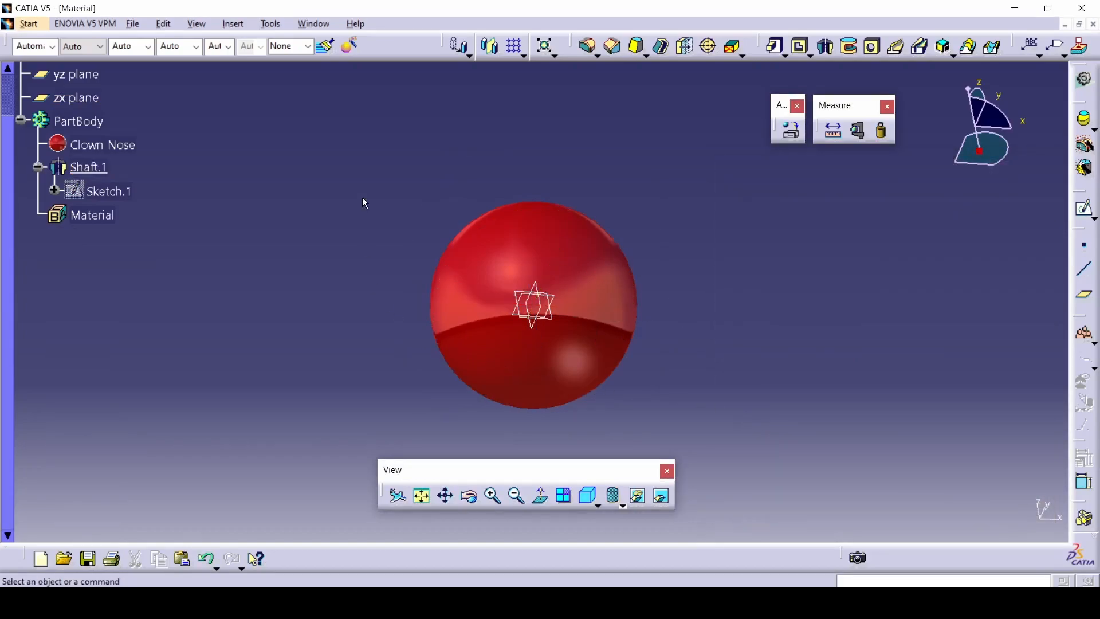
mouse_move(570, 187)
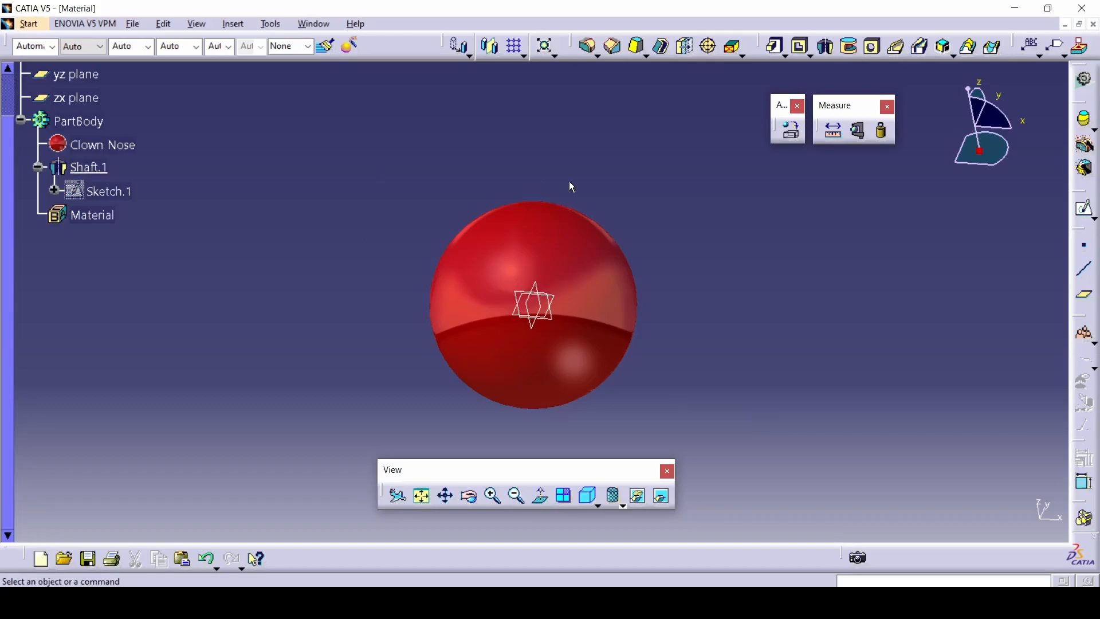
mouse_move(806, 204)
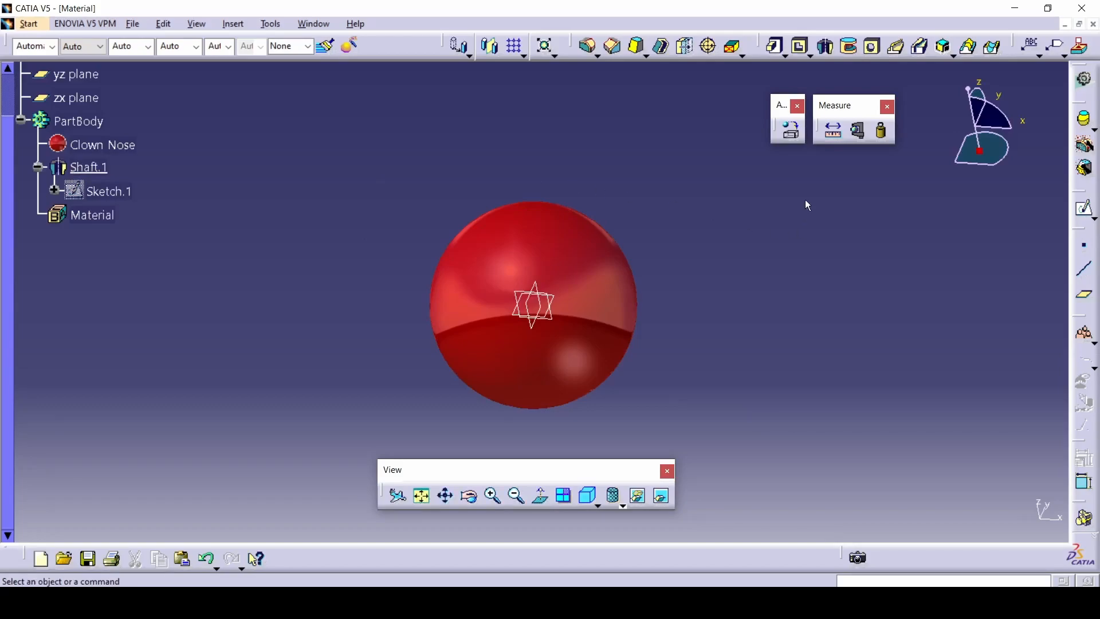
mouse_move(826, 169)
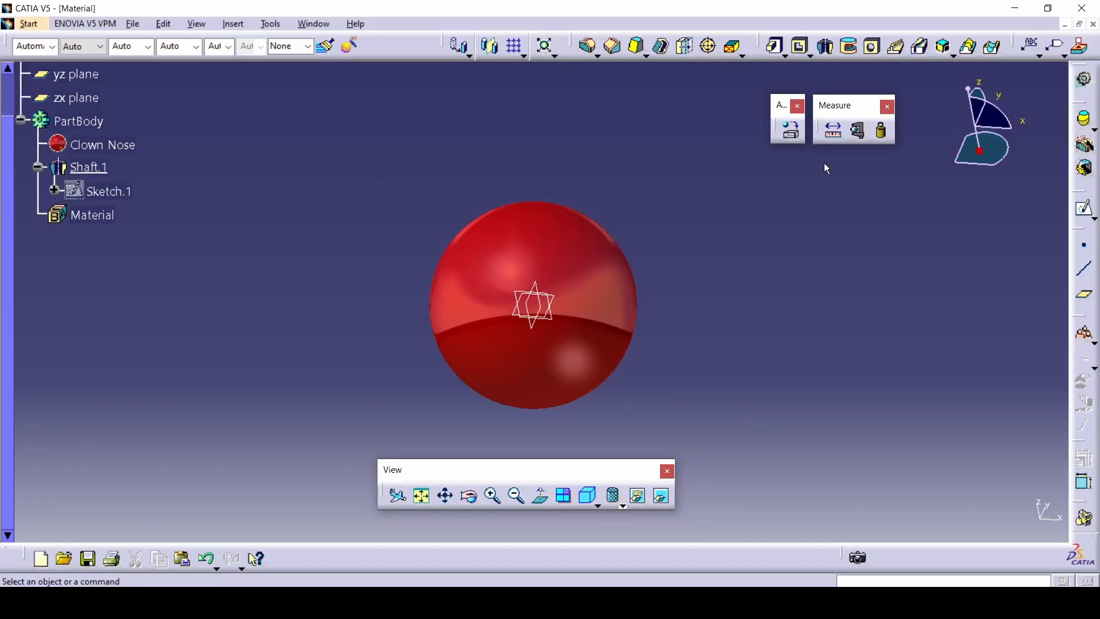
mouse_move(769, 239)
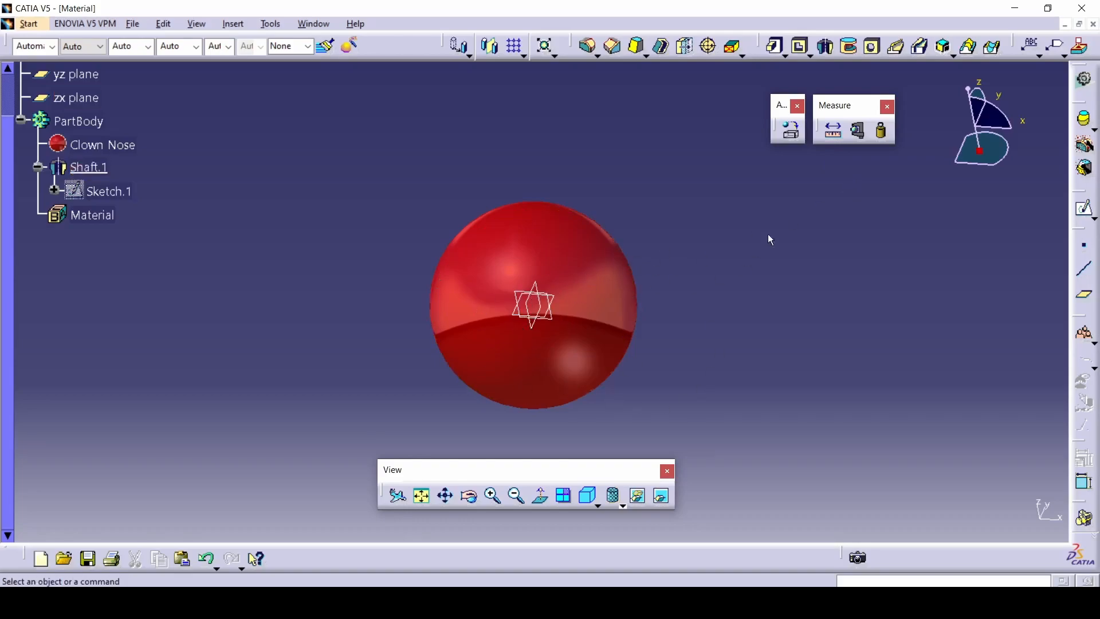
click(881, 131)
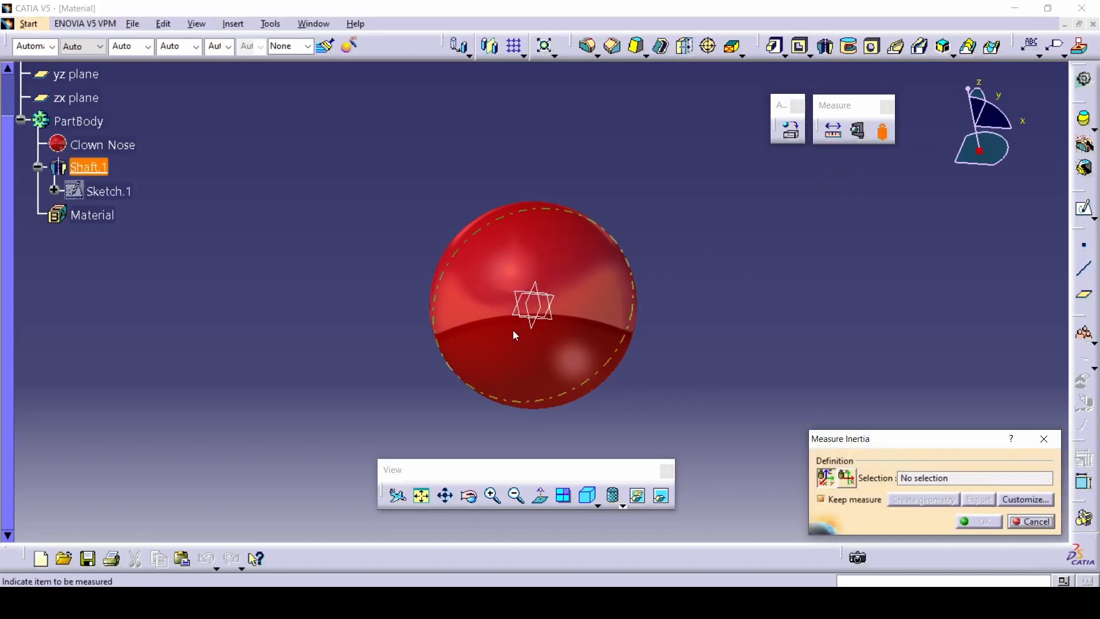
click(532, 302)
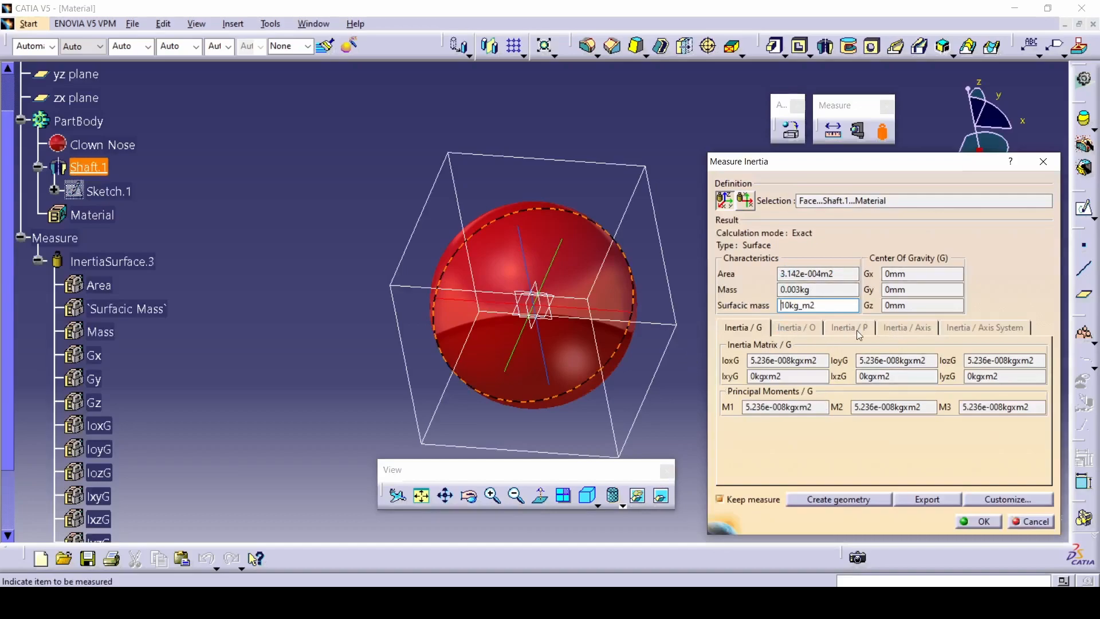
mouse_move(969, 324)
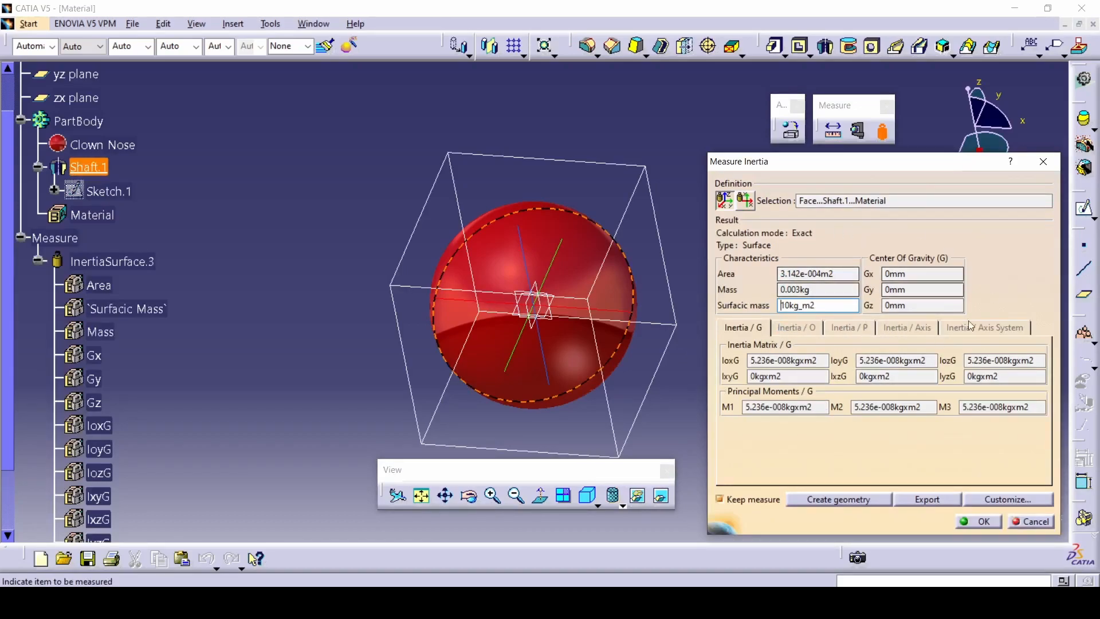
click(1030, 521)
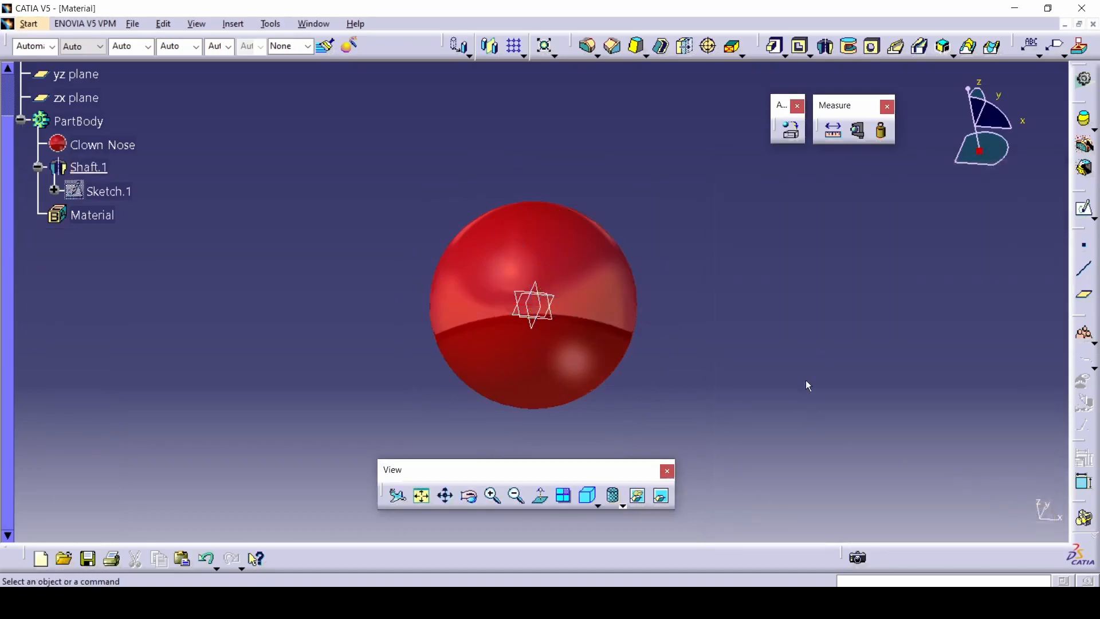
mouse_move(810, 382)
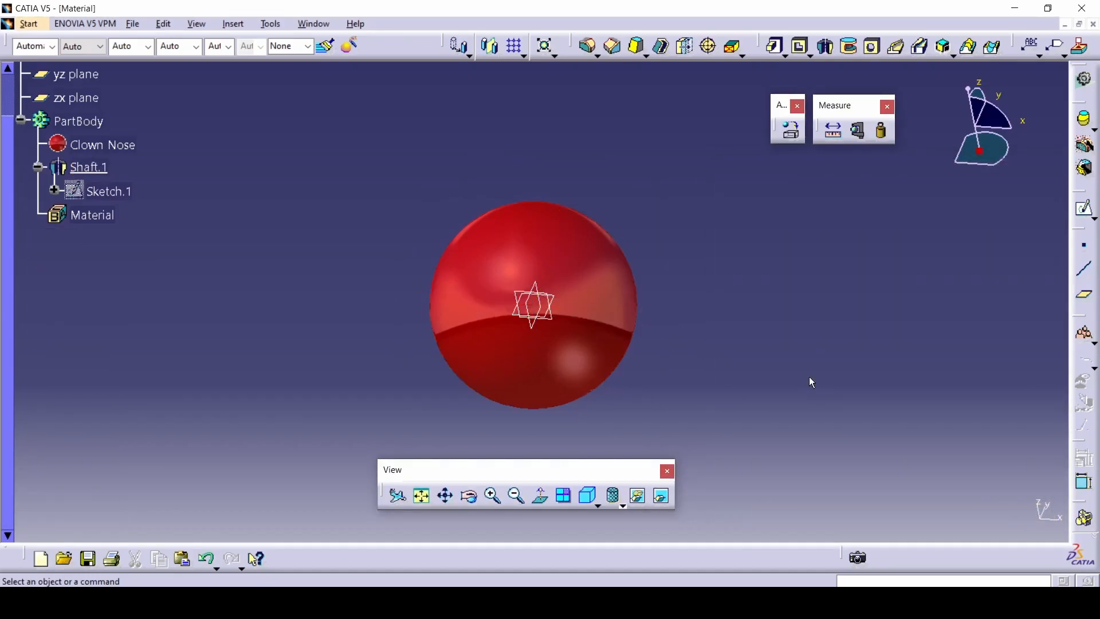